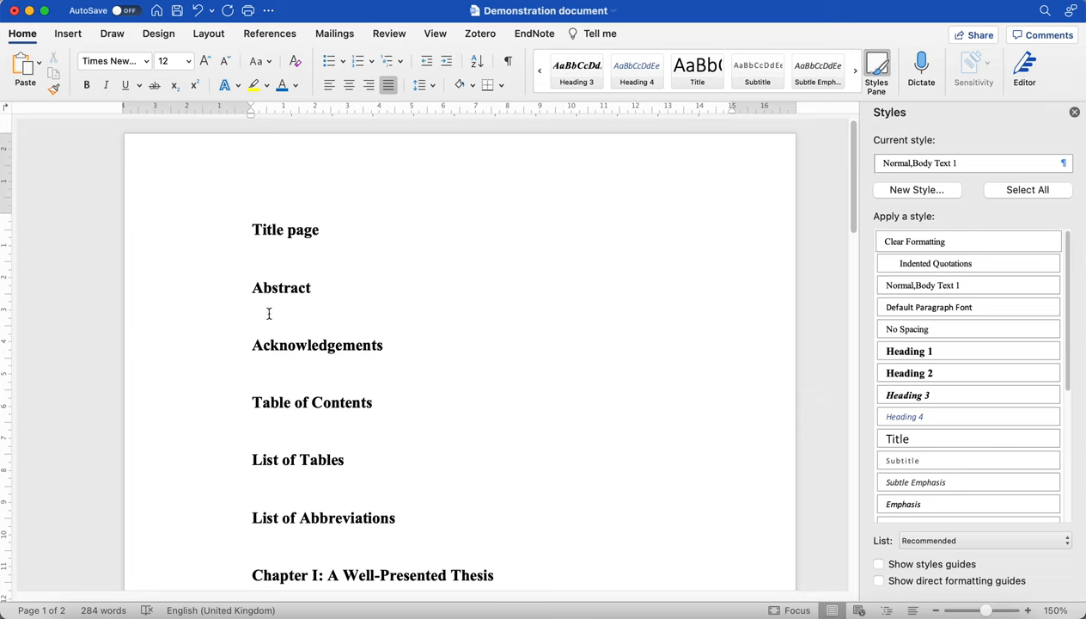
# - Open the Table of Contents gallery on the References tab
pyautogui.click(269, 33)
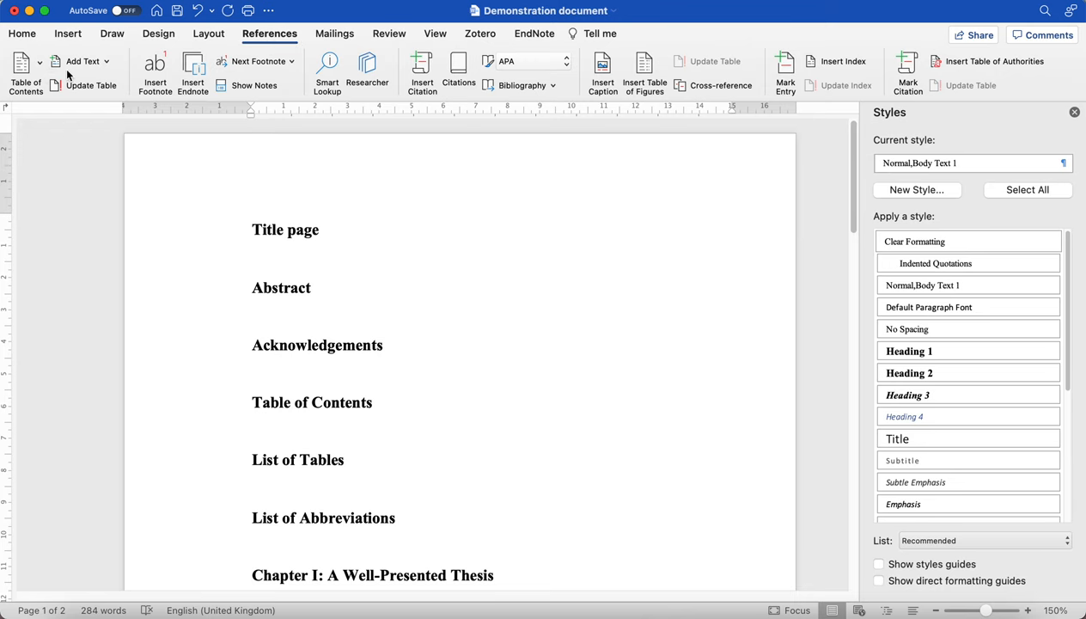
pyautogui.click(26, 73)
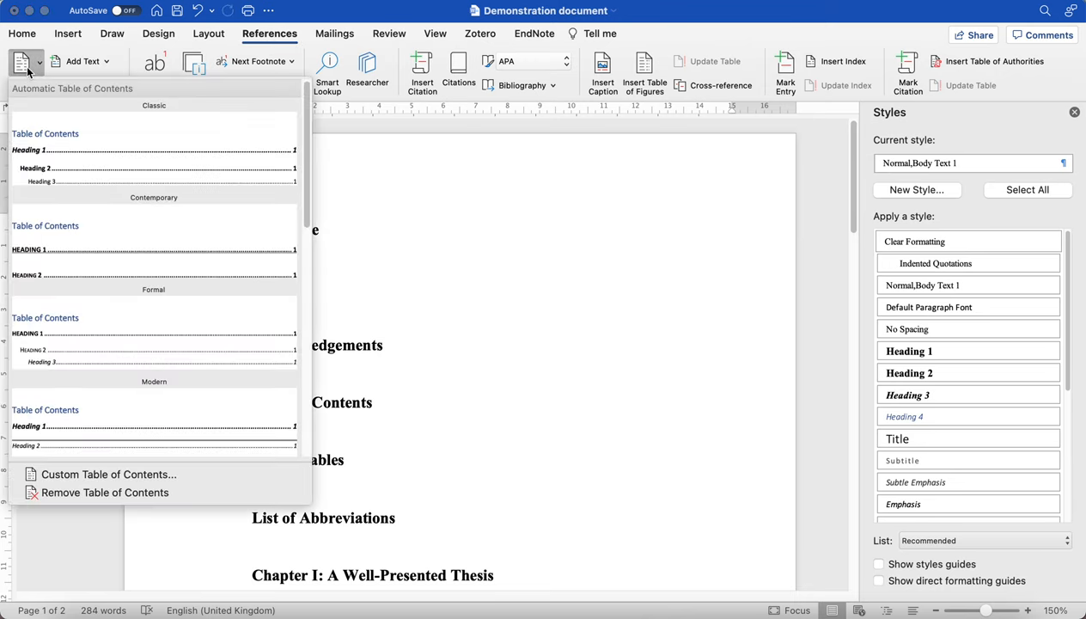
pyautogui.moveTo(120, 421)
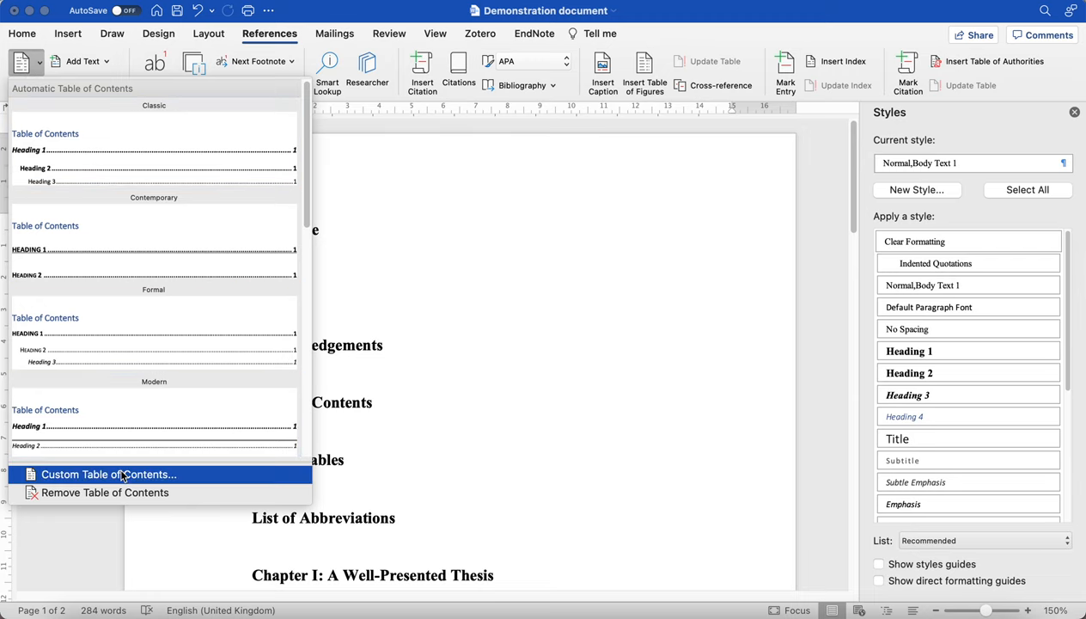
# - In Custom Table of Contents, preview Modern, Distinctive, Simple, Formal, Classic, then keep From template
pyautogui.click(108, 474)
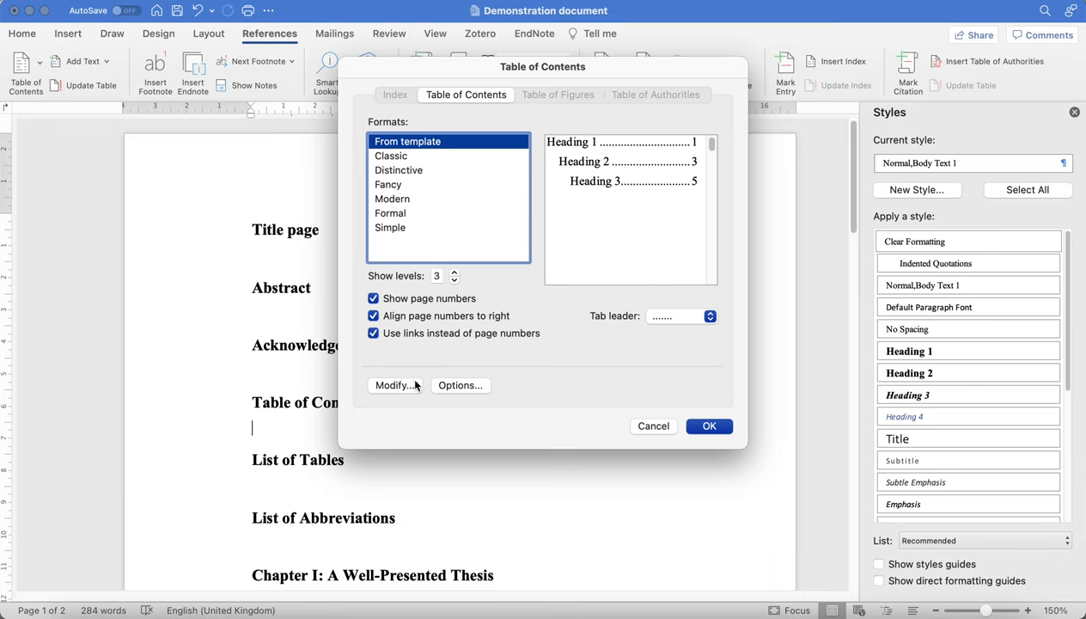
pyautogui.moveTo(425, 139)
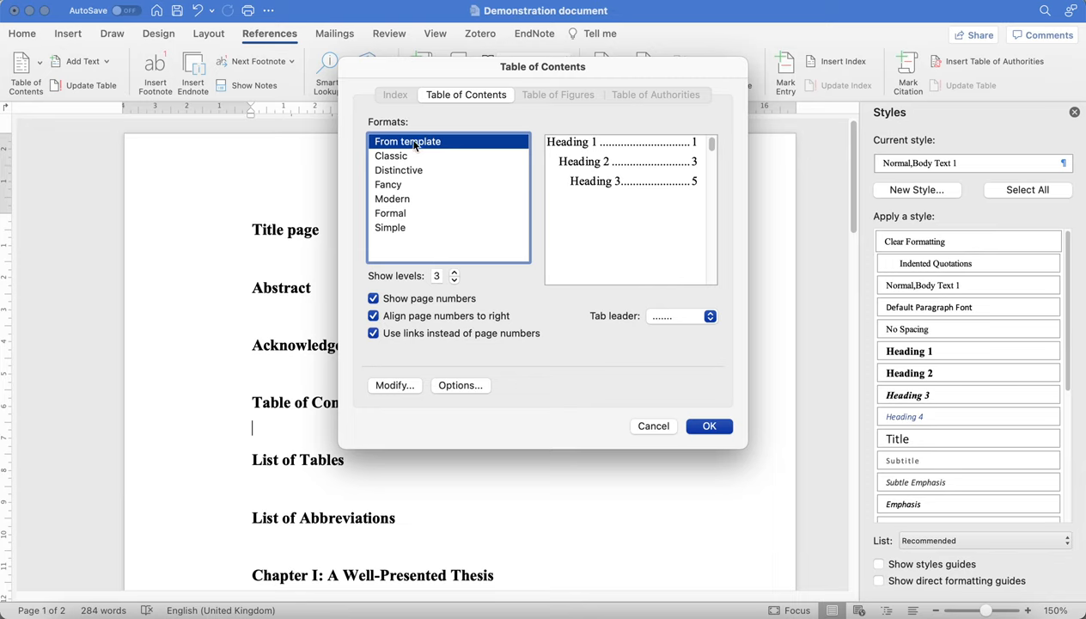
pyautogui.moveTo(494, 145)
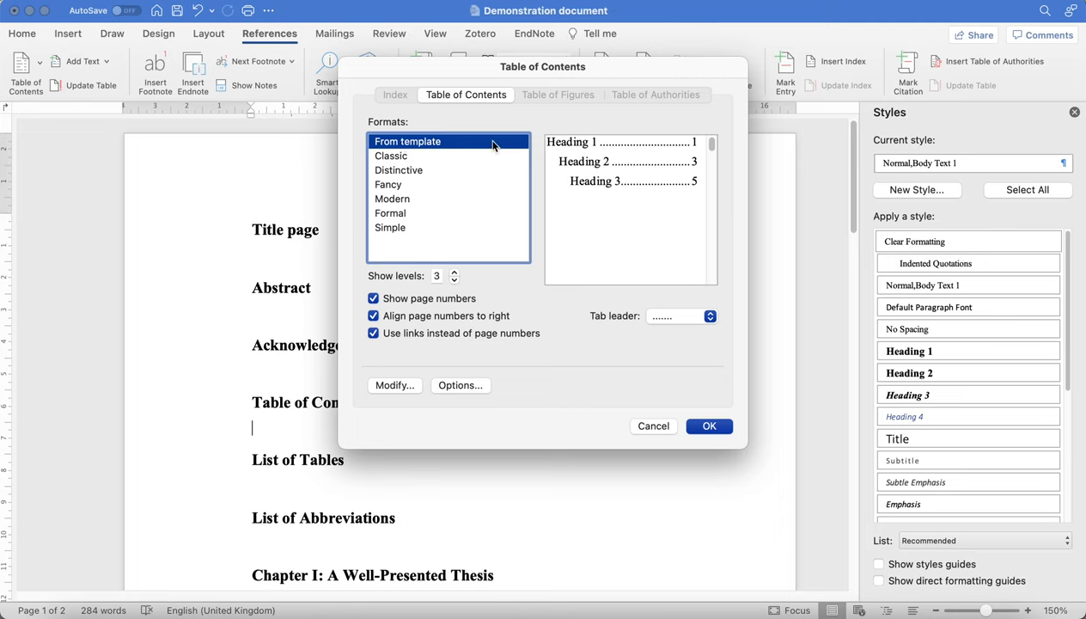
pyautogui.moveTo(439, 151)
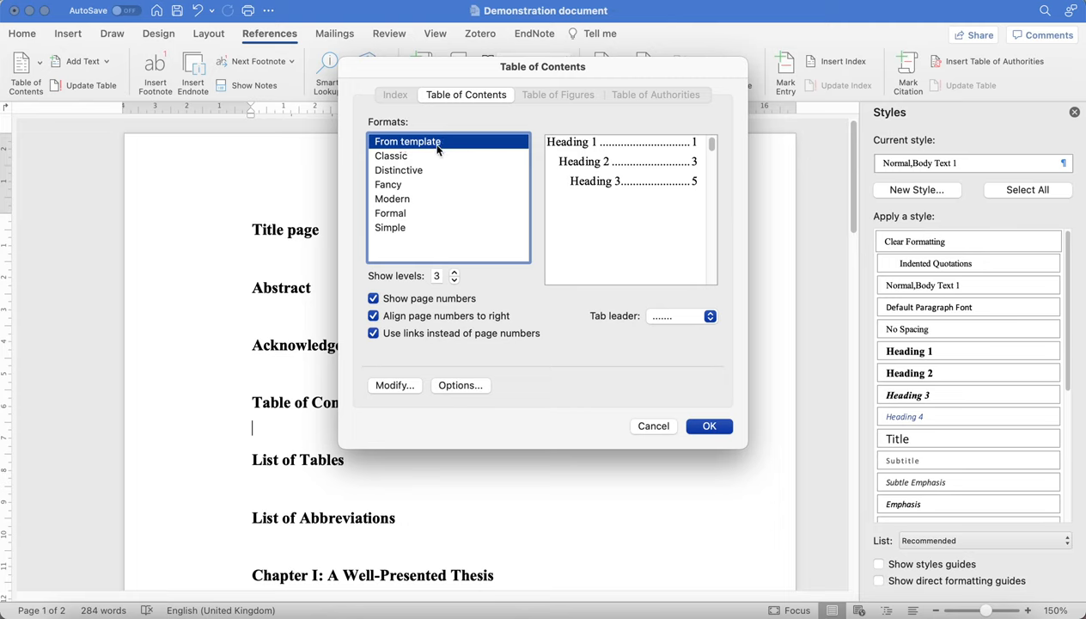
pyautogui.moveTo(446, 204)
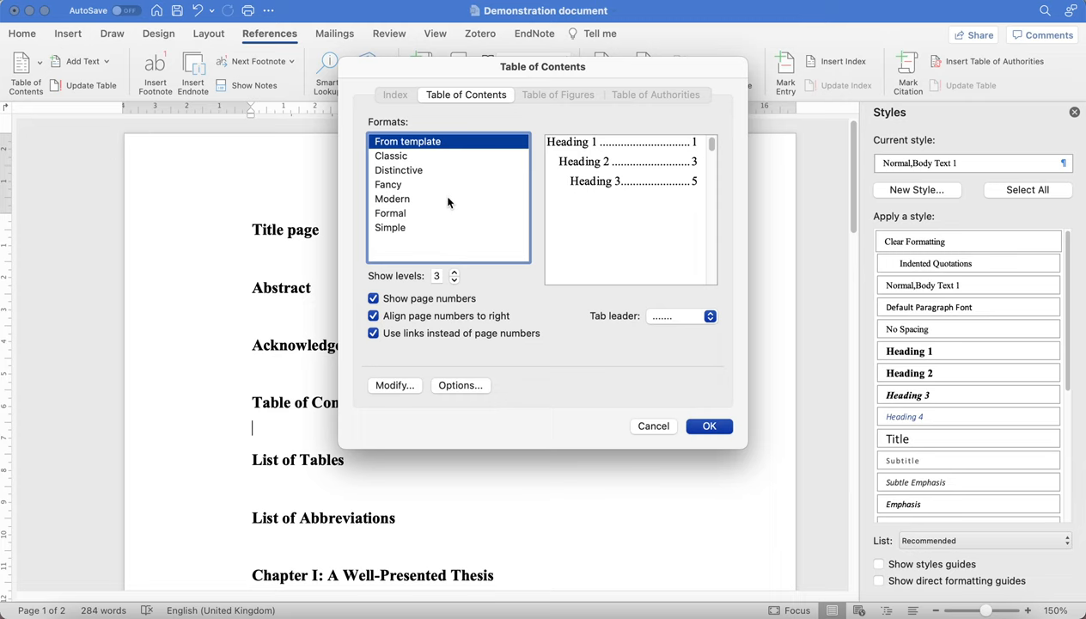
pyautogui.click(392, 198)
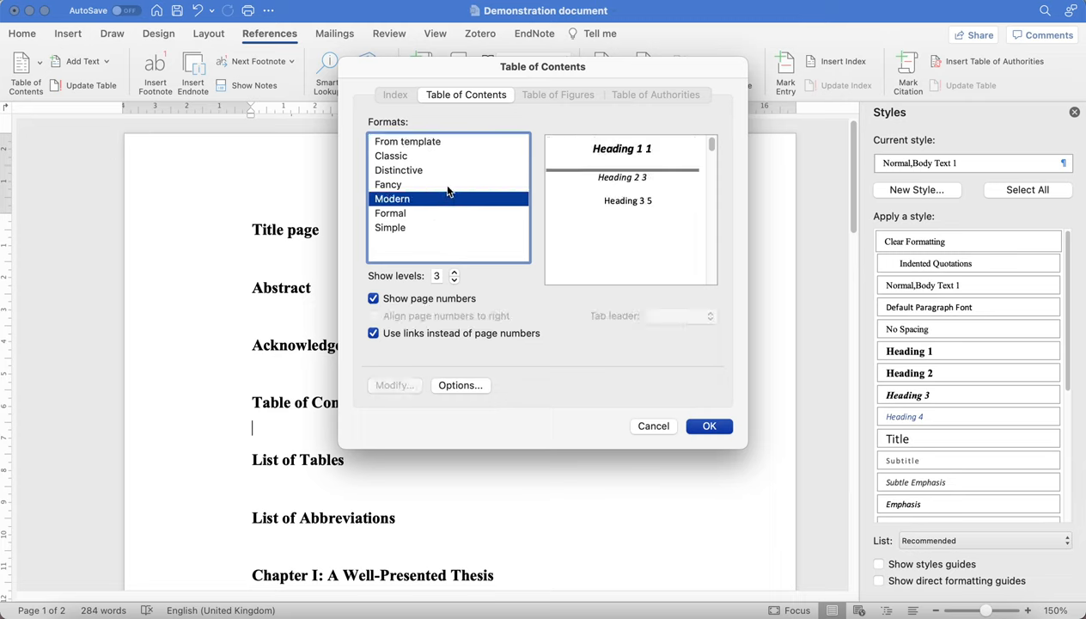
pyautogui.click(398, 170)
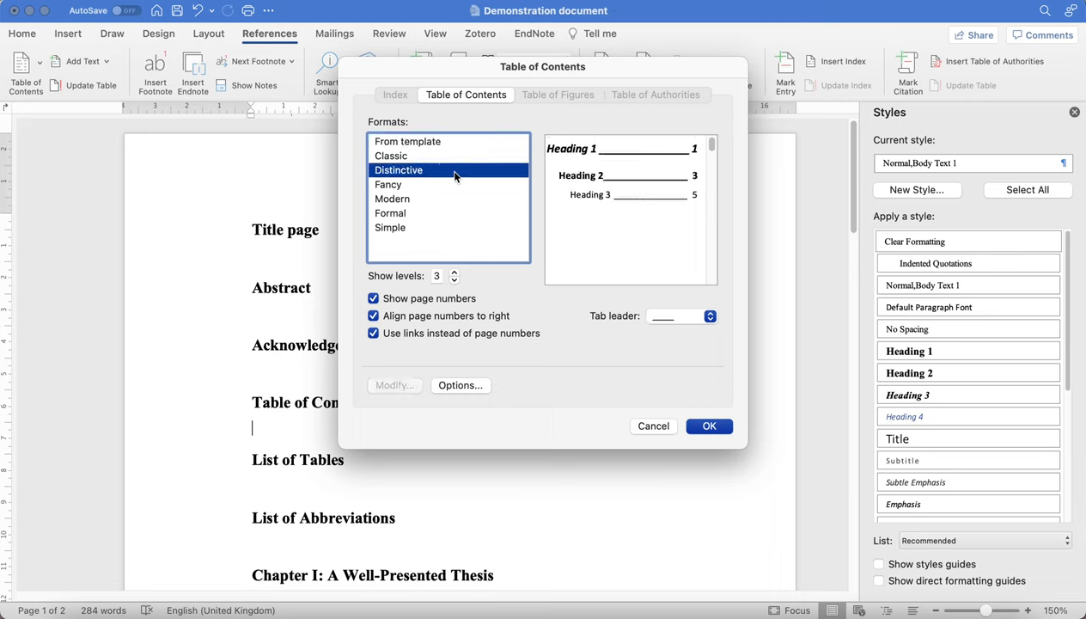
pyautogui.click(390, 226)
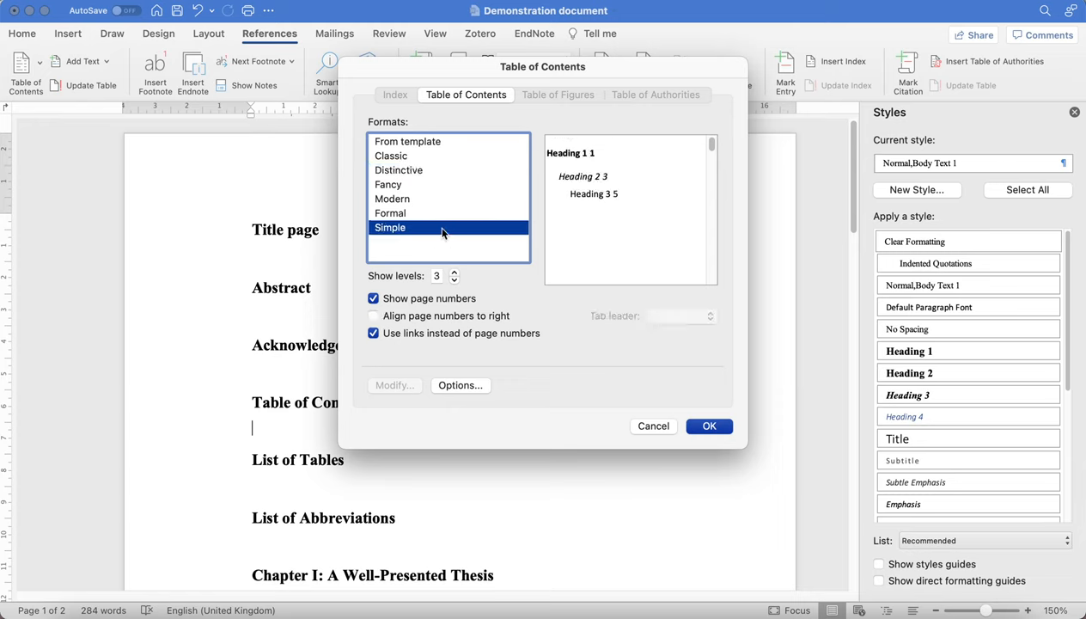
pyautogui.click(390, 212)
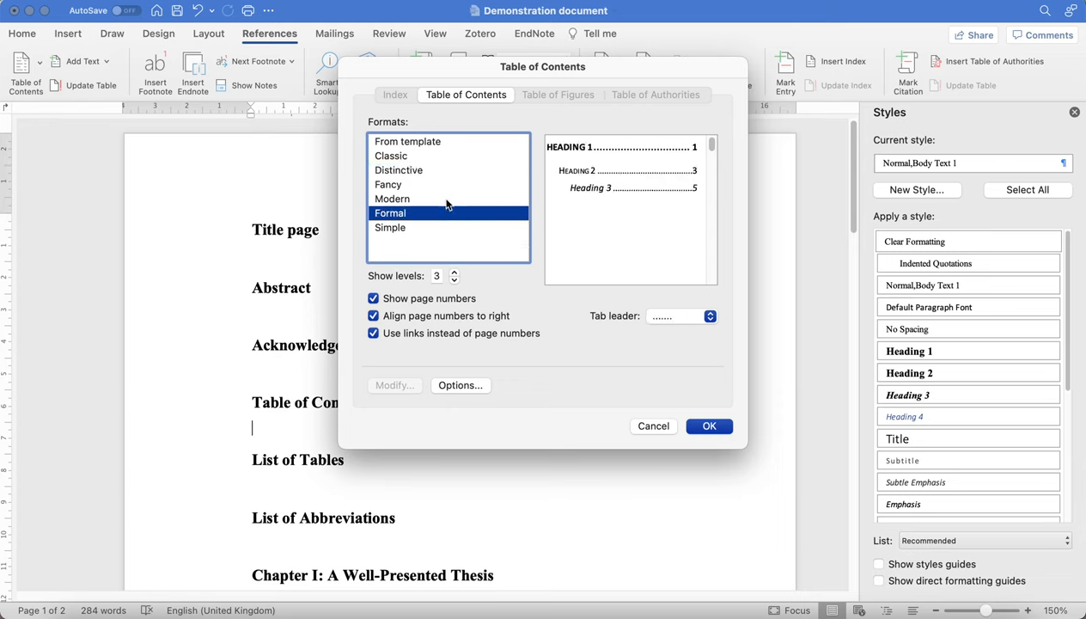
pyautogui.moveTo(447, 176)
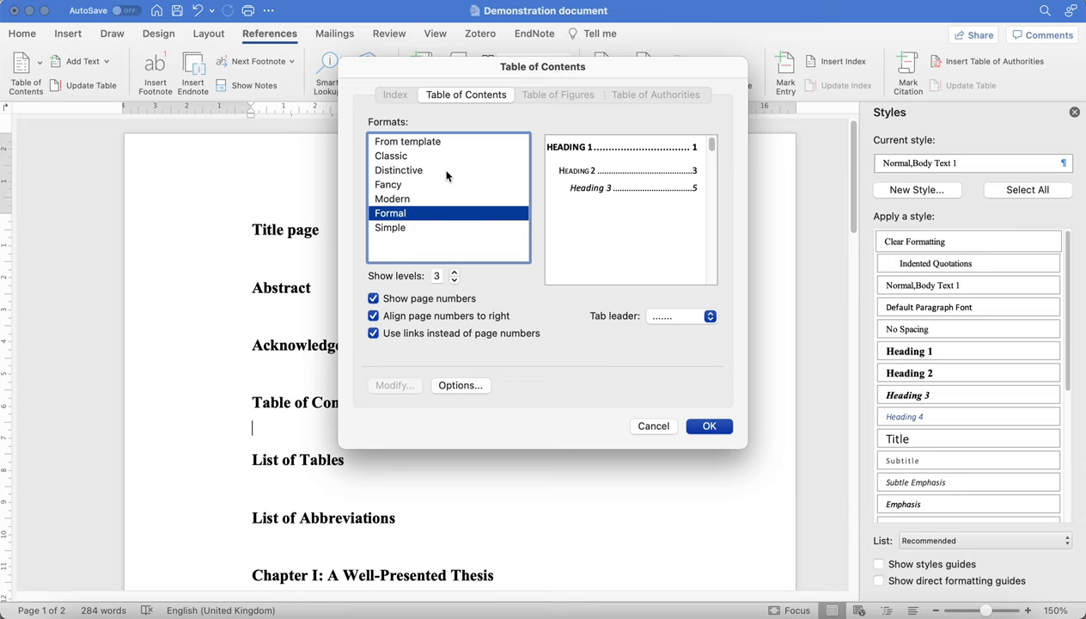
pyautogui.click(391, 156)
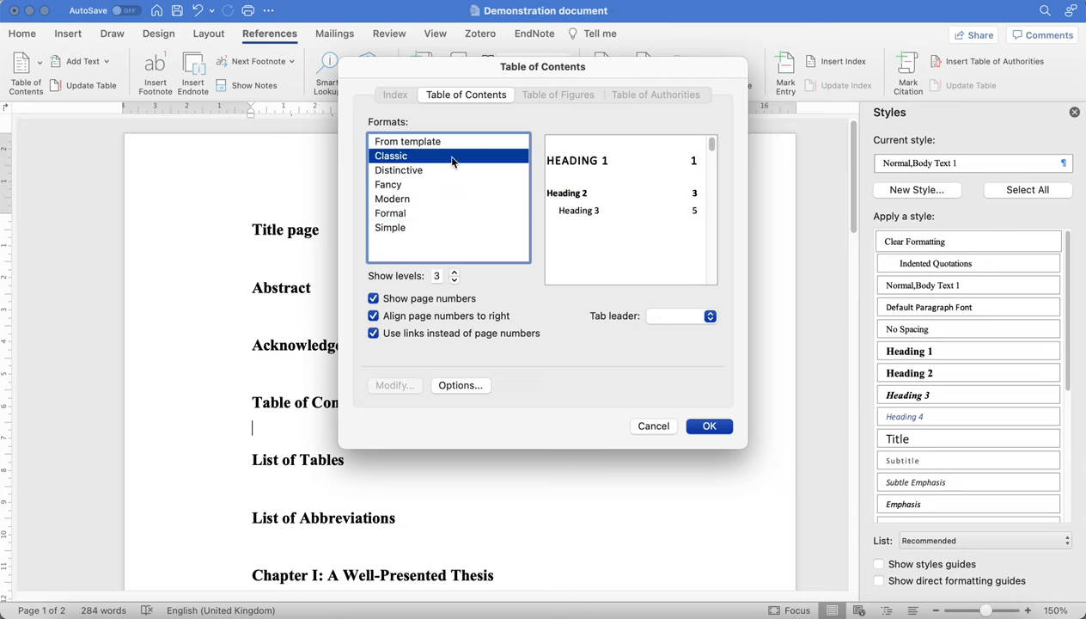
pyautogui.moveTo(454, 143)
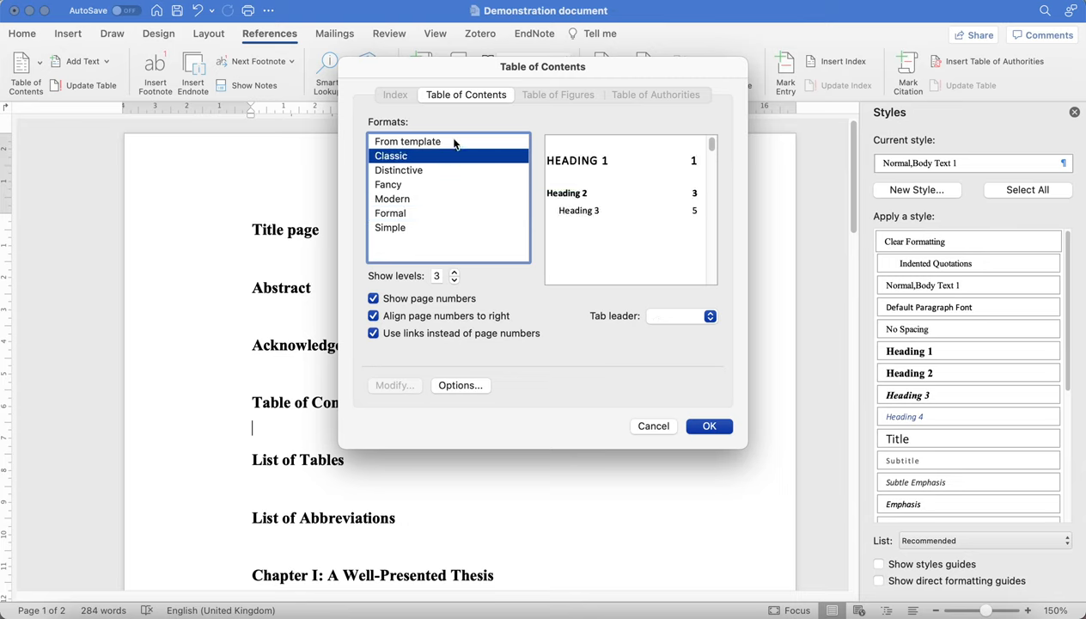
pyautogui.click(407, 141)
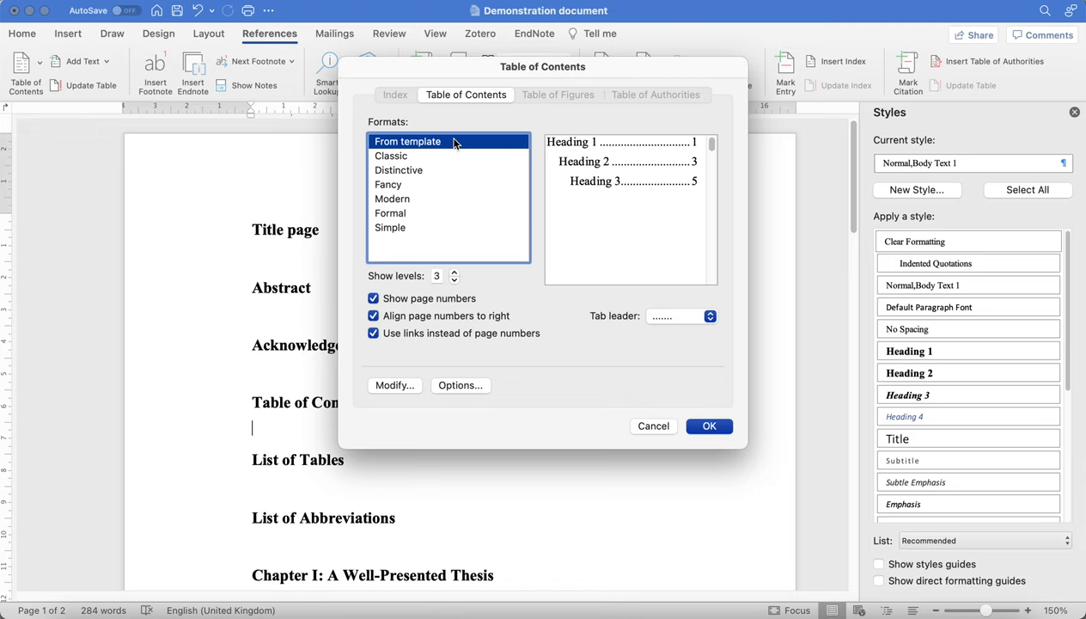
pyautogui.moveTo(445, 276)
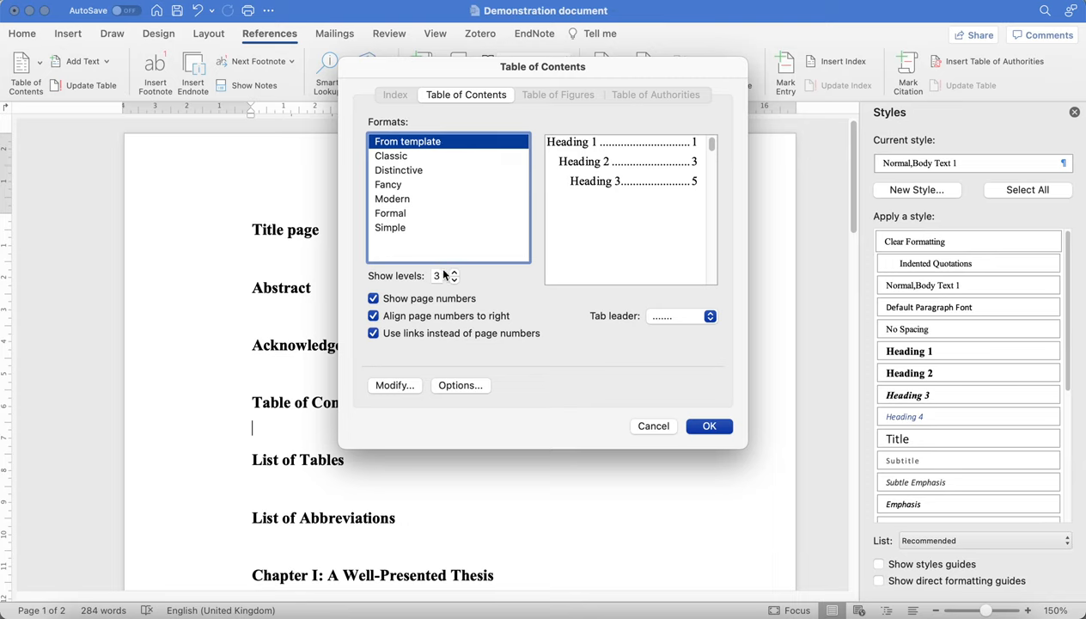
pyautogui.moveTo(441, 276)
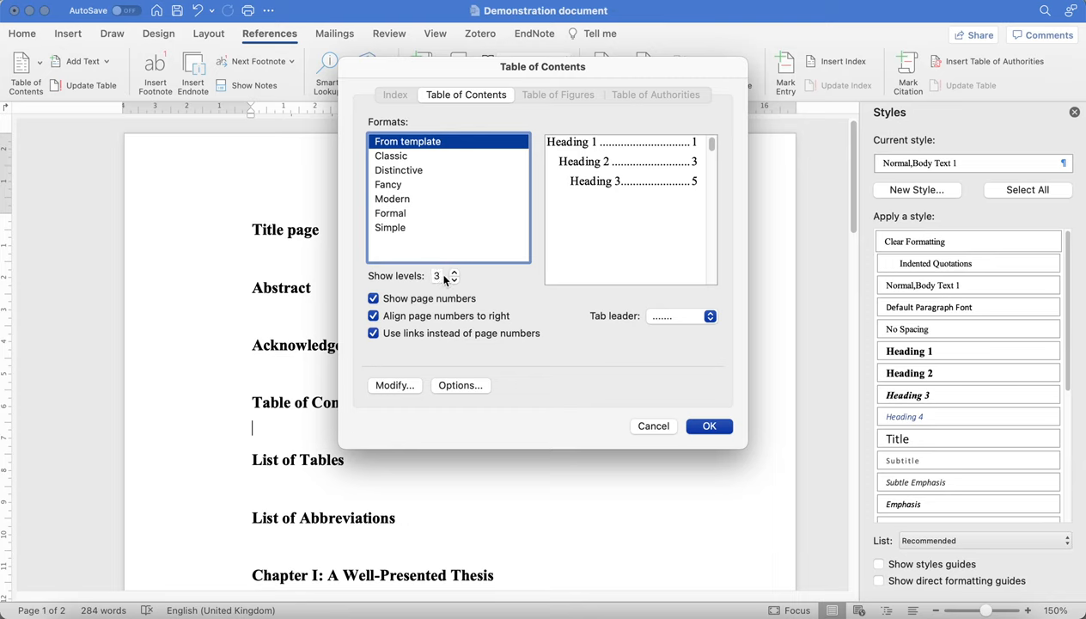
# - Raise Show levels in the Table of Contents dialog from 3 to 8
pyautogui.click(454, 272)
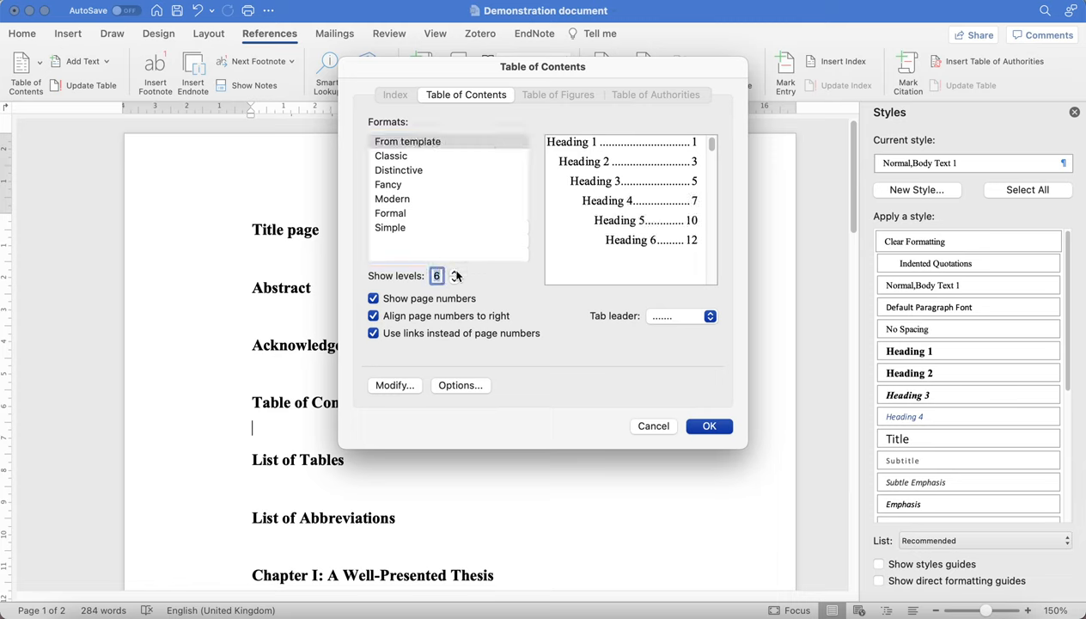
pyautogui.click(454, 272)
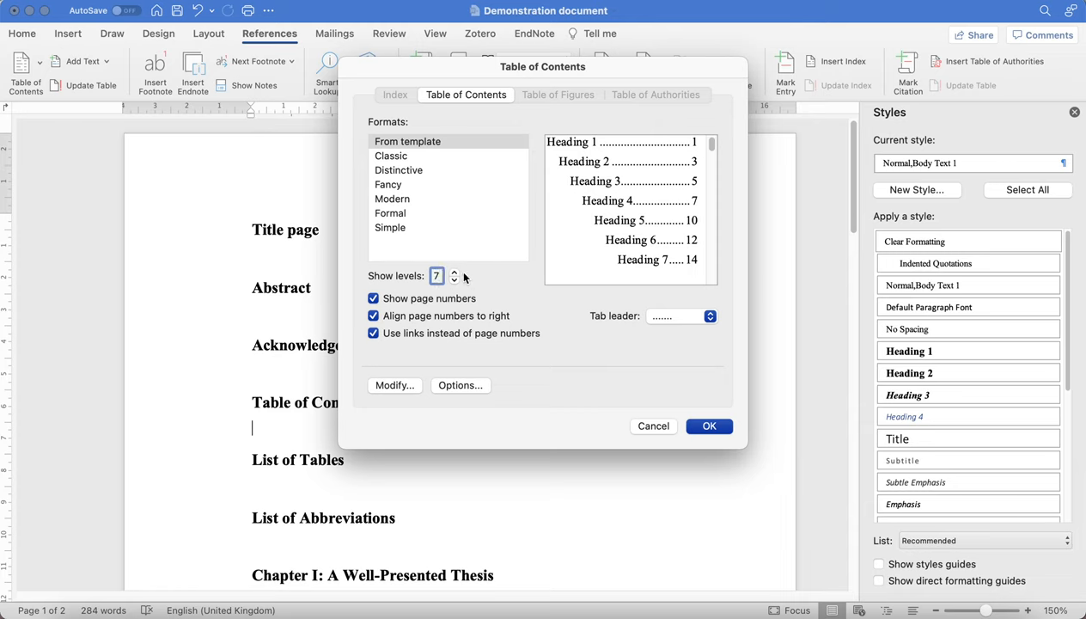
pyautogui.click(454, 270)
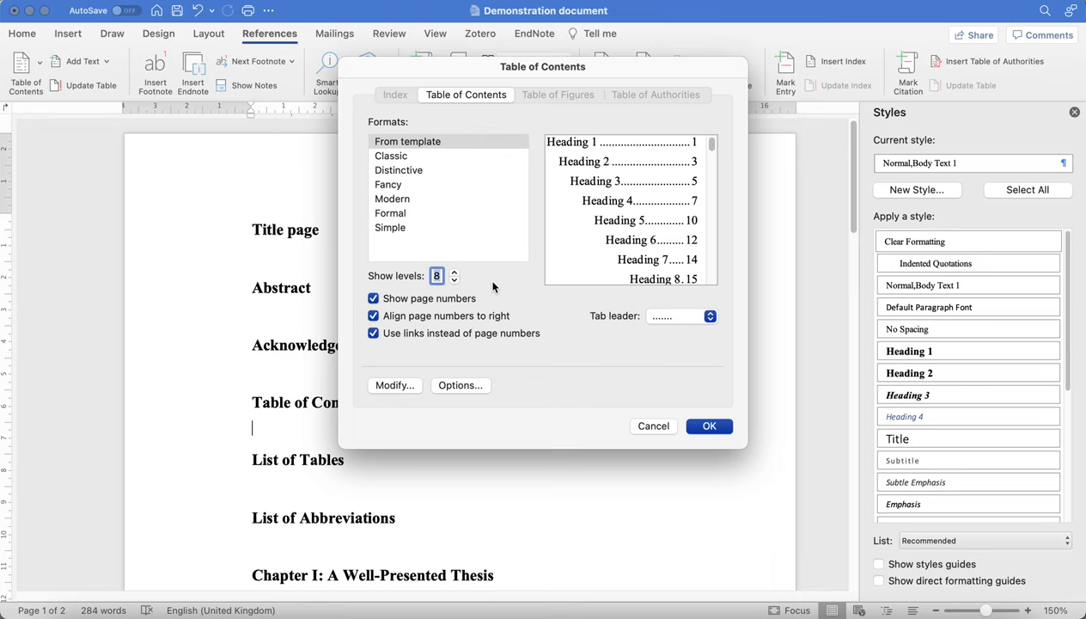
pyautogui.moveTo(479, 289)
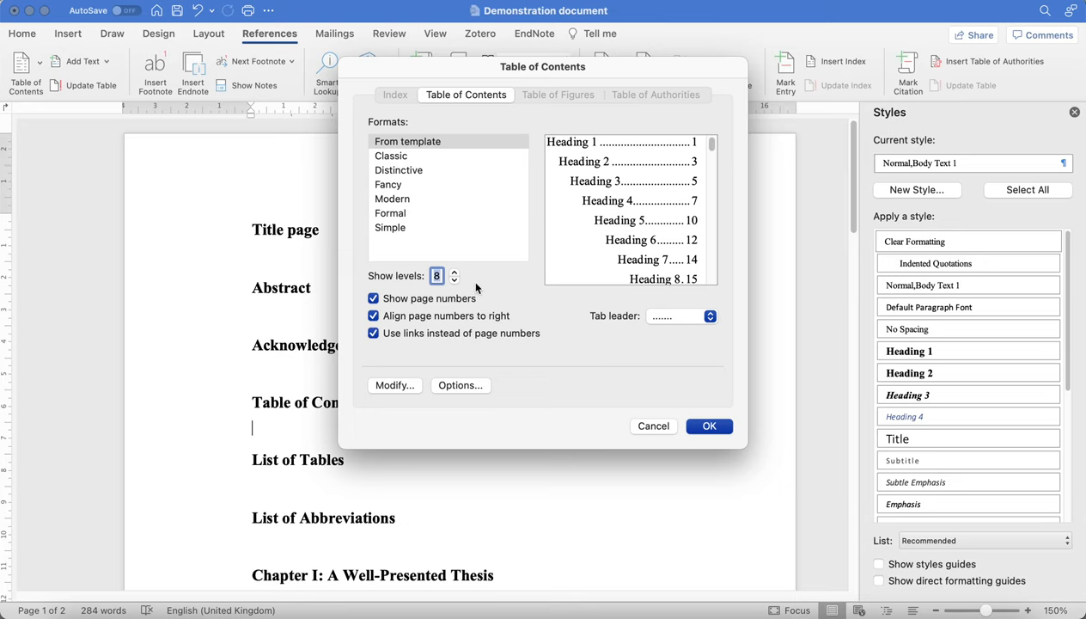
pyautogui.moveTo(477, 288)
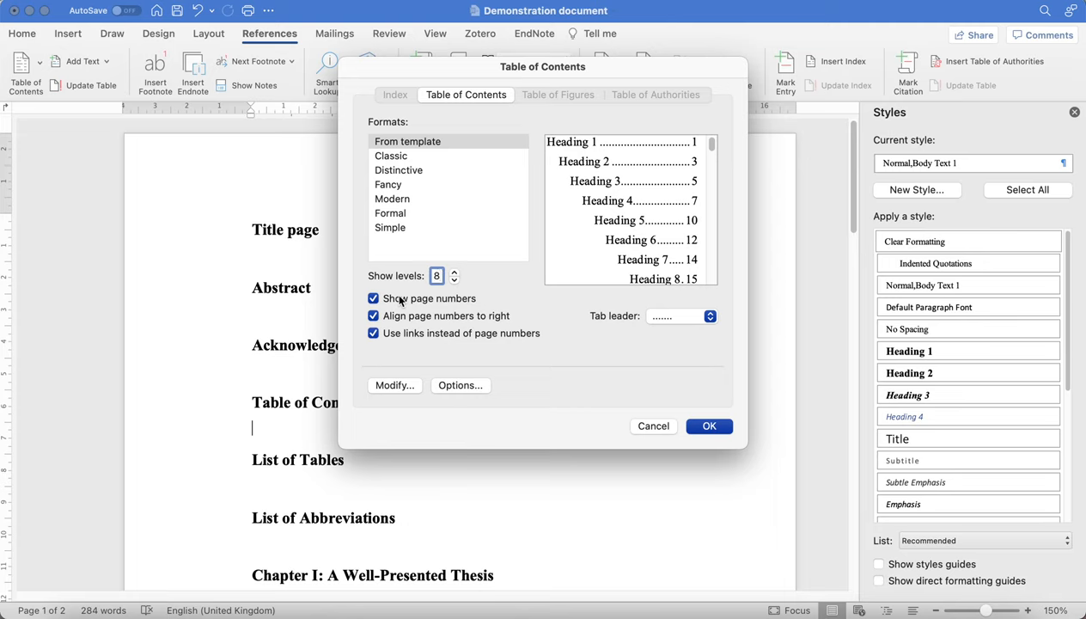
pyautogui.moveTo(404, 390)
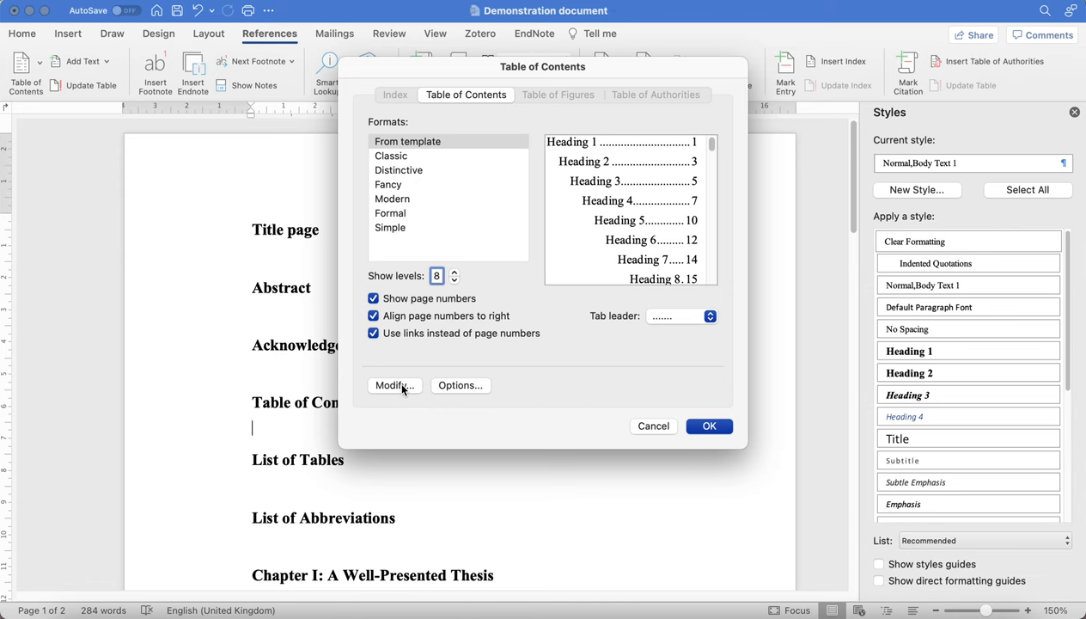
# - Browse the TOC level styles in the Style dialog and open TOC 2 for modification
pyautogui.click(395, 385)
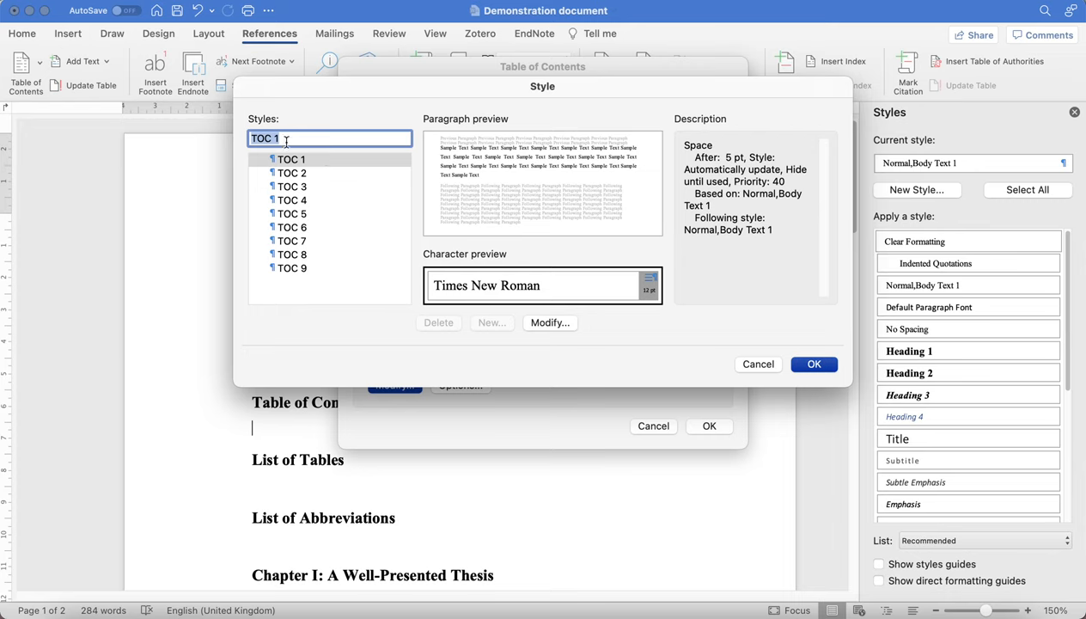
pyautogui.click(291, 173)
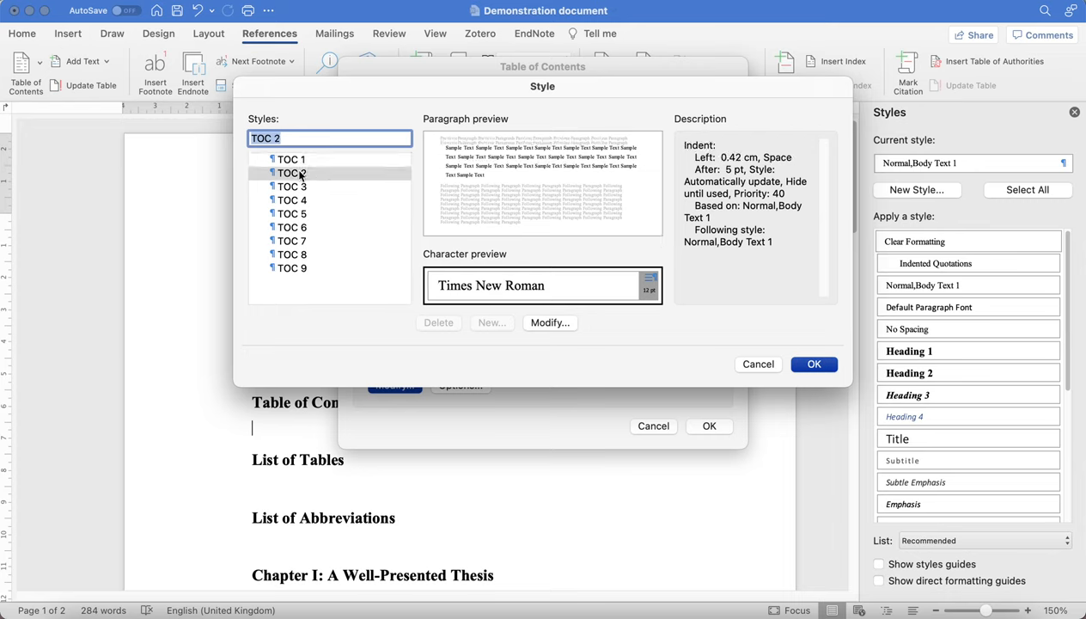
pyautogui.click(292, 200)
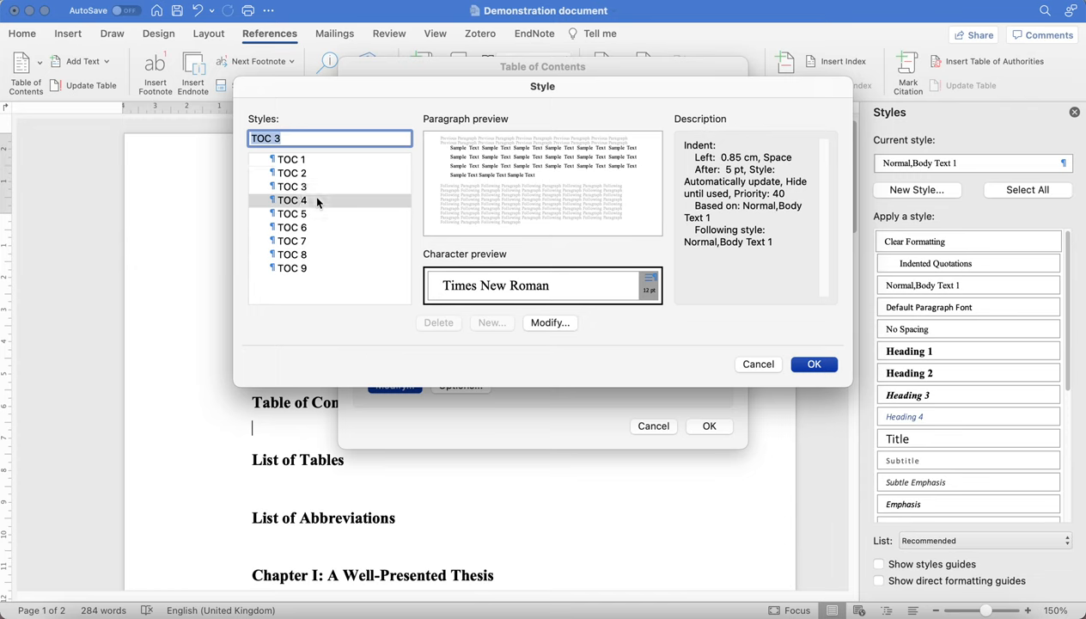
pyautogui.click(291, 213)
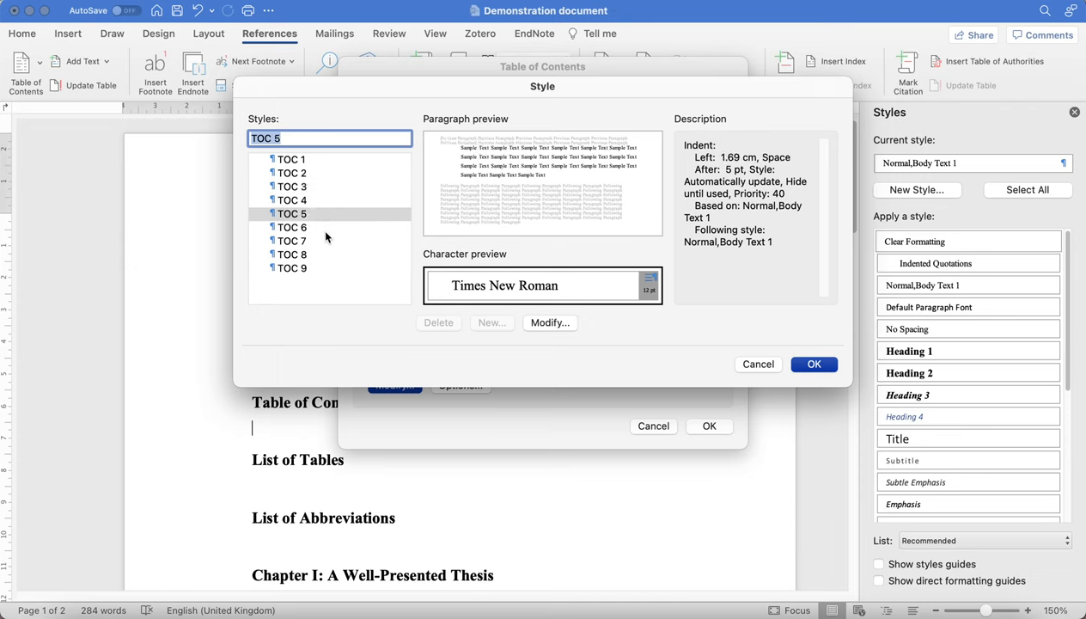
pyautogui.click(291, 173)
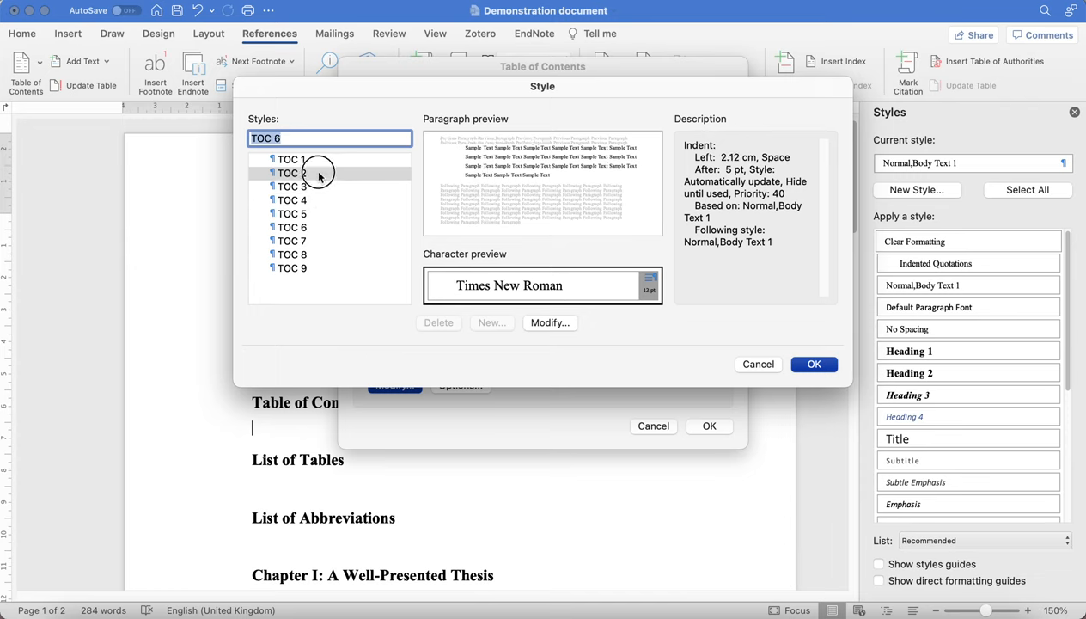
pyautogui.click(291, 173)
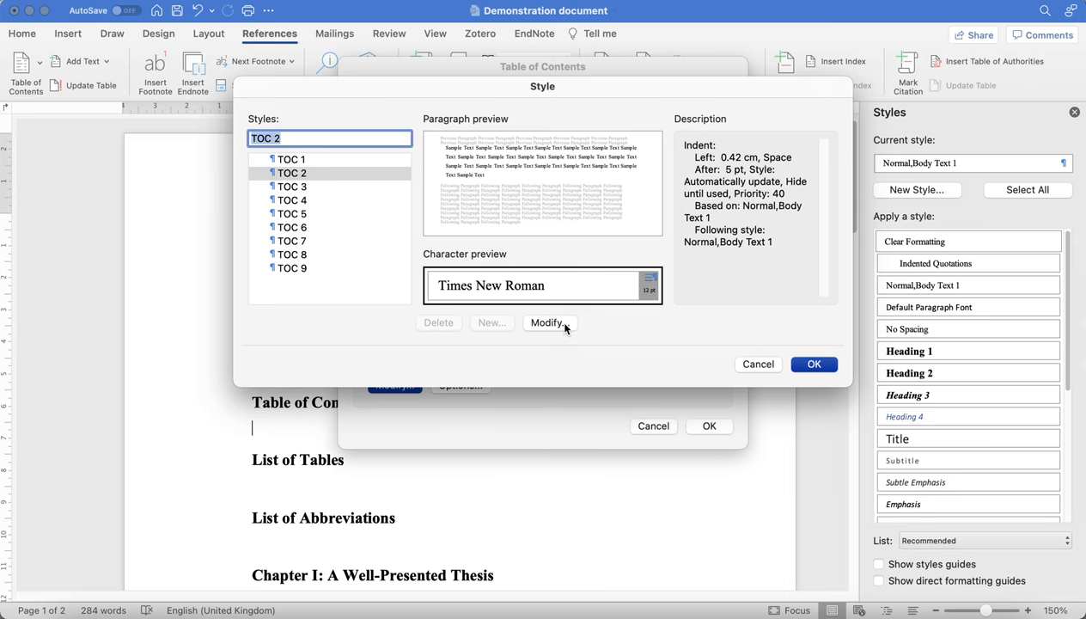
pyautogui.click(548, 322)
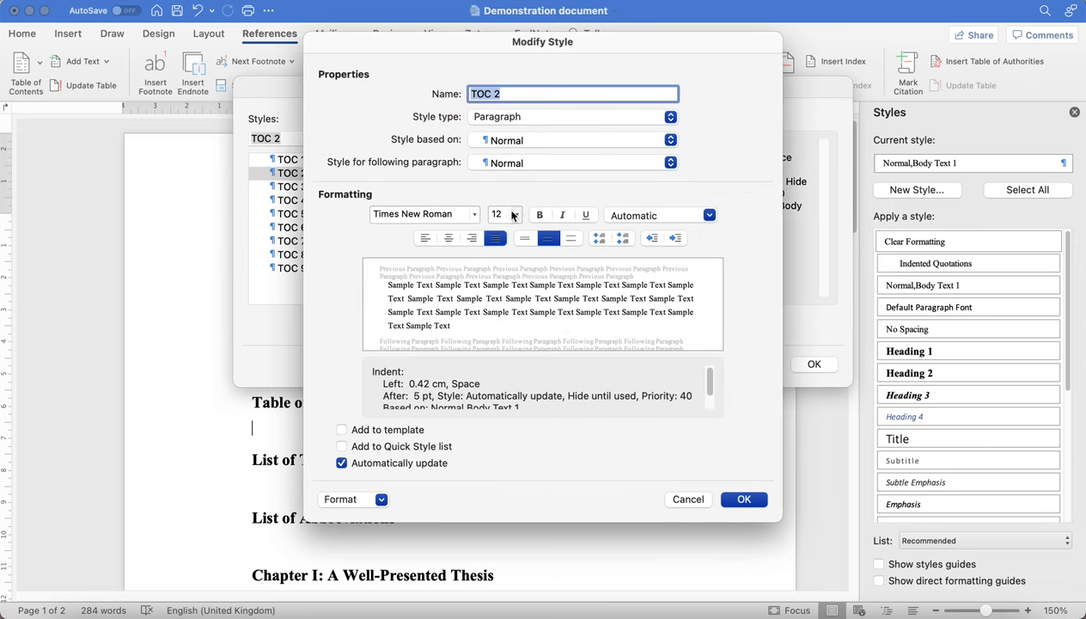
pyautogui.moveTo(503, 147)
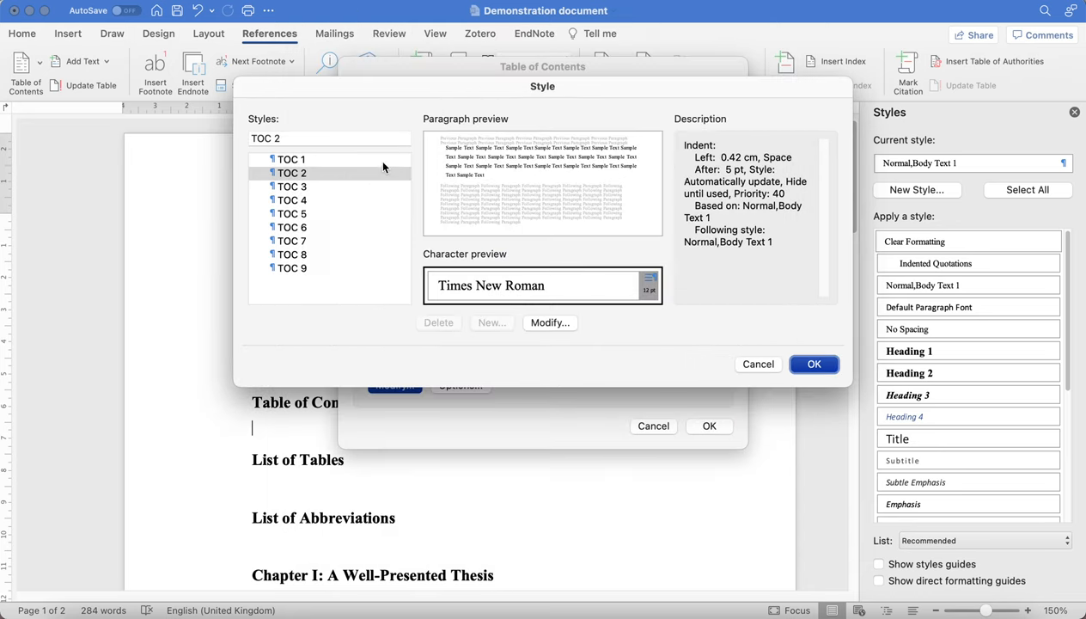
# - Base the TOC 1 style on Heading 1, giving bold Times New Roman 14 pt
pyautogui.click(292, 159)
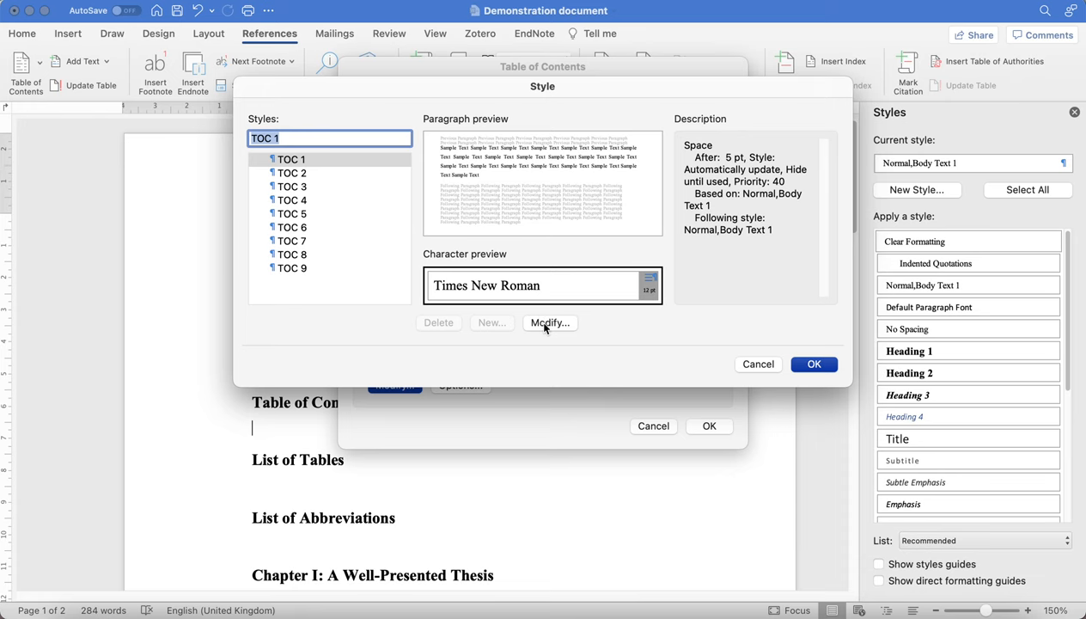
pyautogui.click(550, 323)
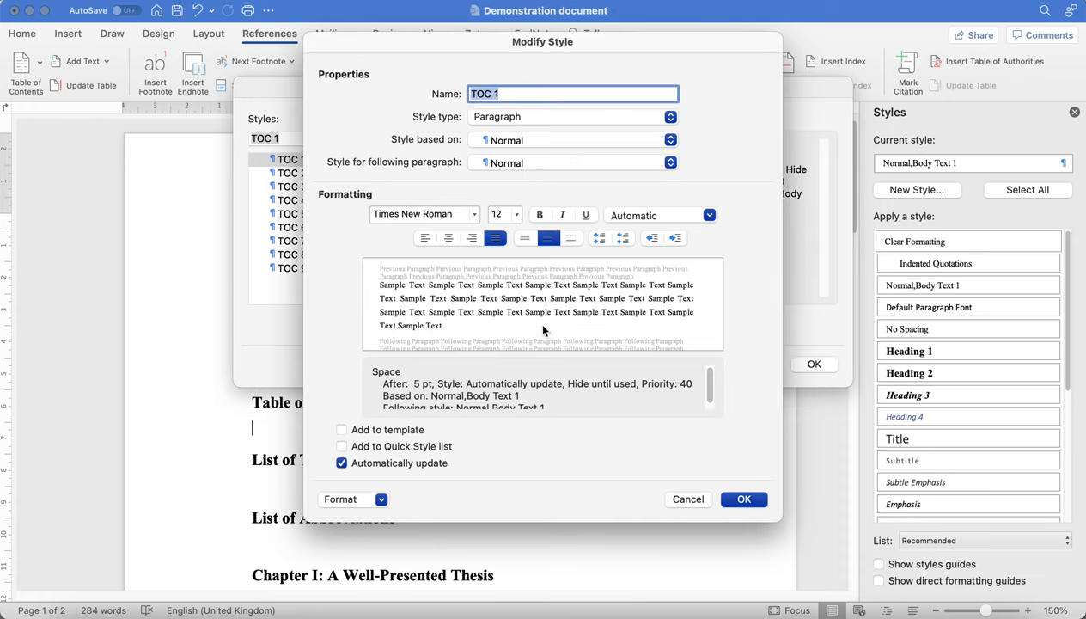
pyautogui.moveTo(494, 121)
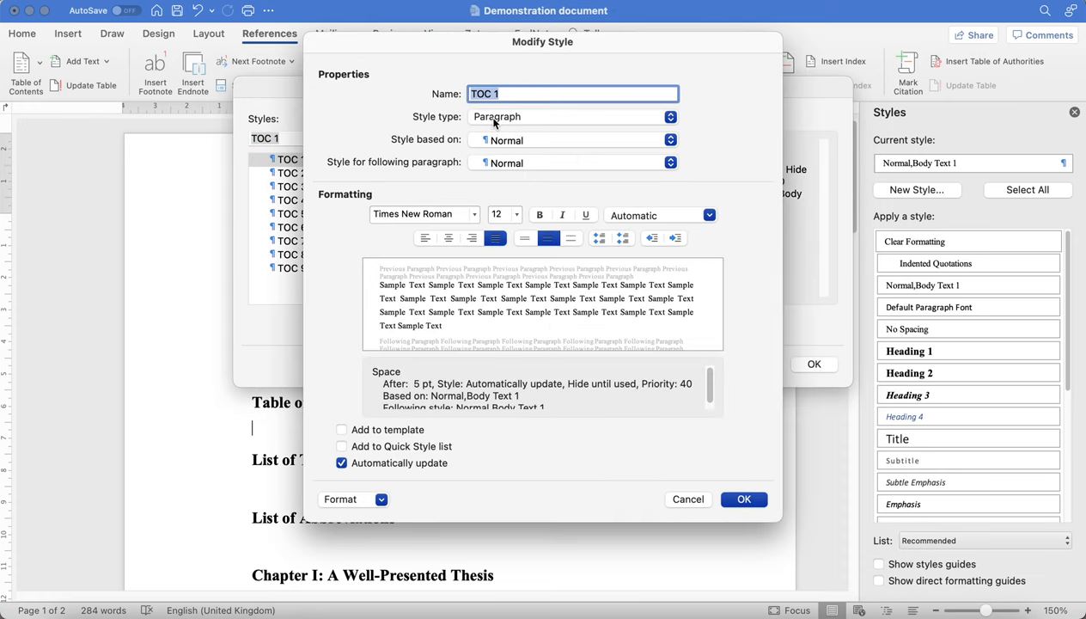
pyautogui.click(671, 139)
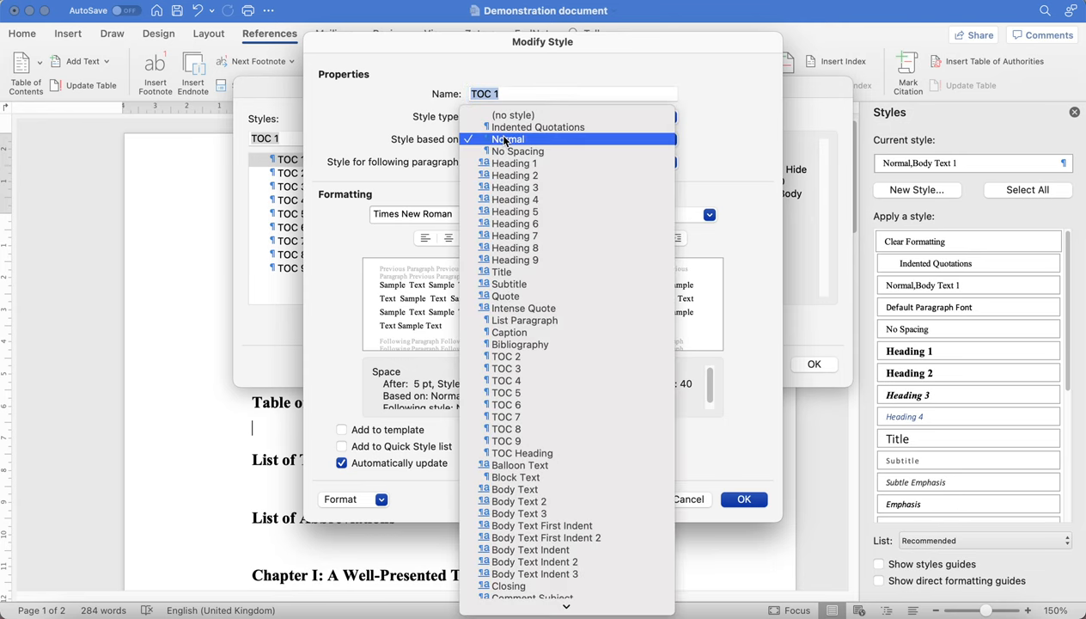
pyautogui.click(514, 163)
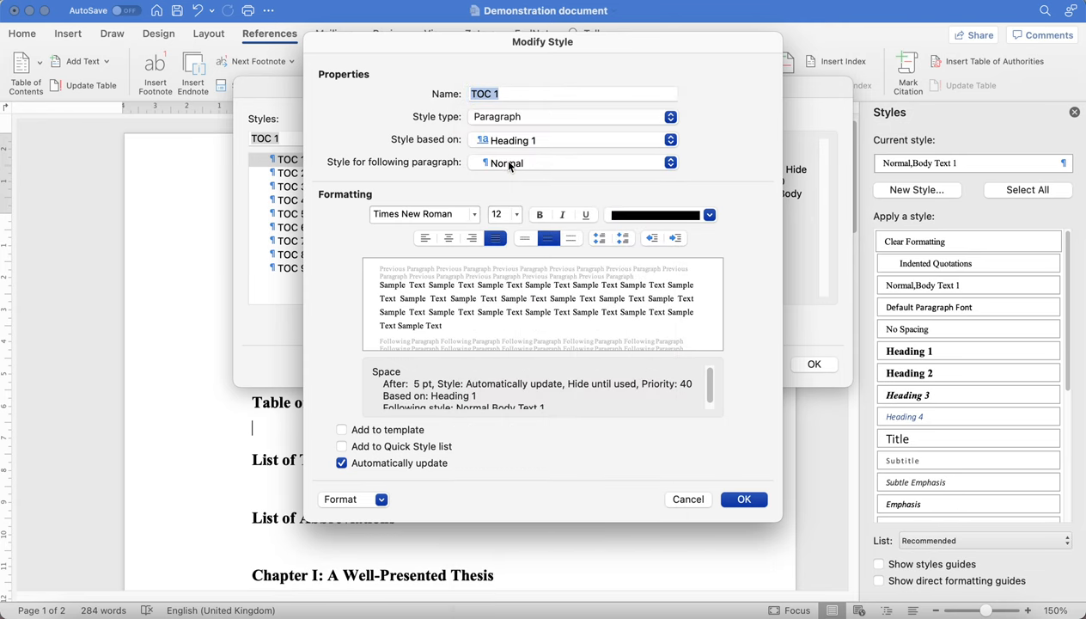
pyautogui.click(743, 499)
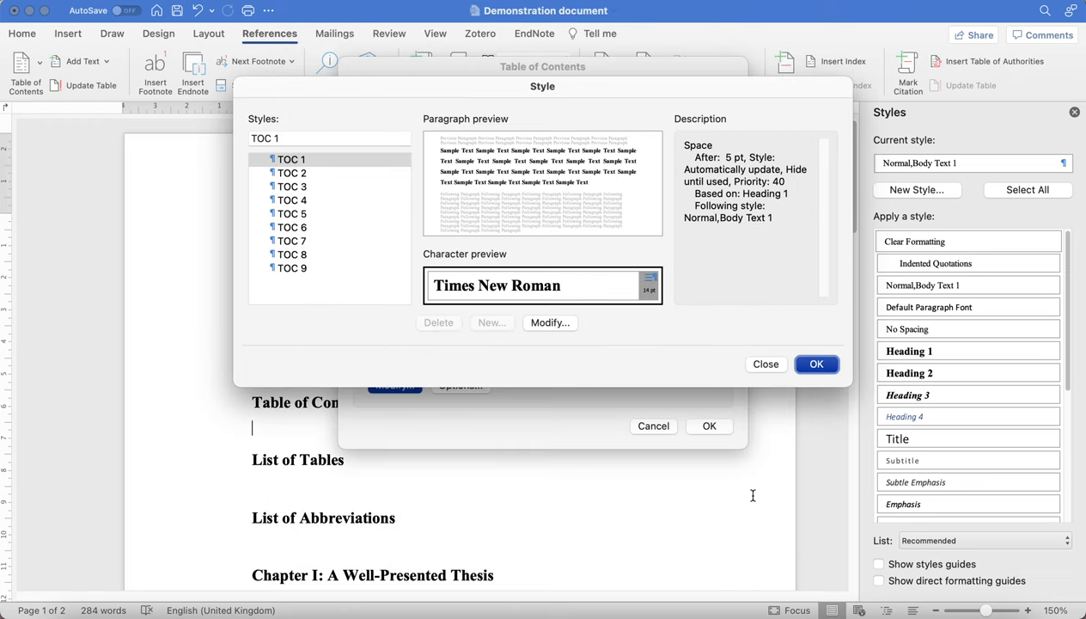
# - Base the TOC 2 style on Heading 2, then select TOC 3
pyautogui.click(291, 173)
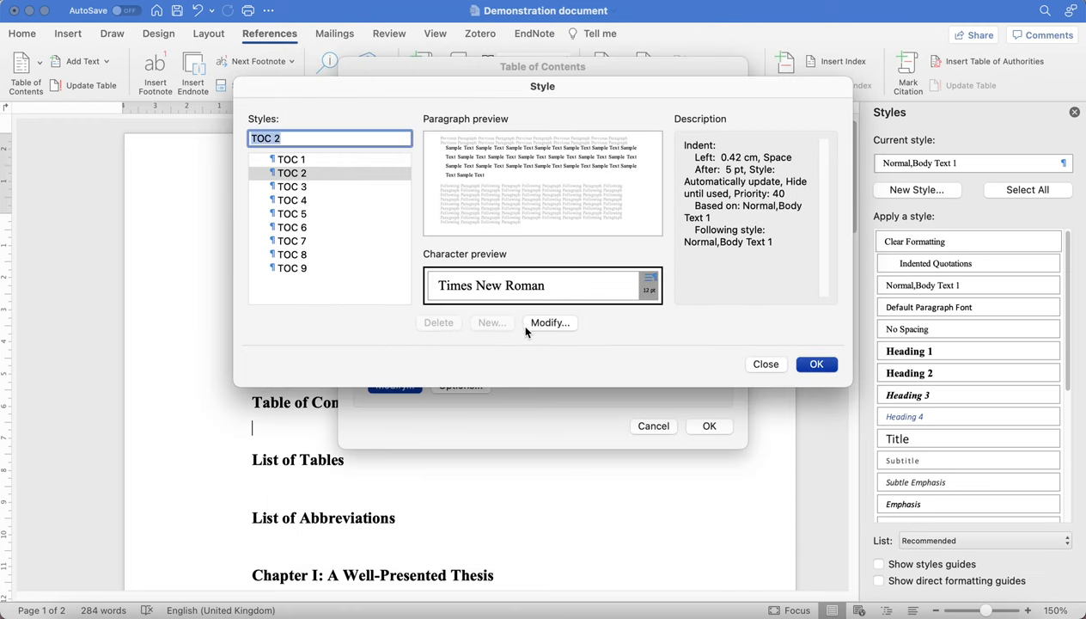
pyautogui.click(550, 323)
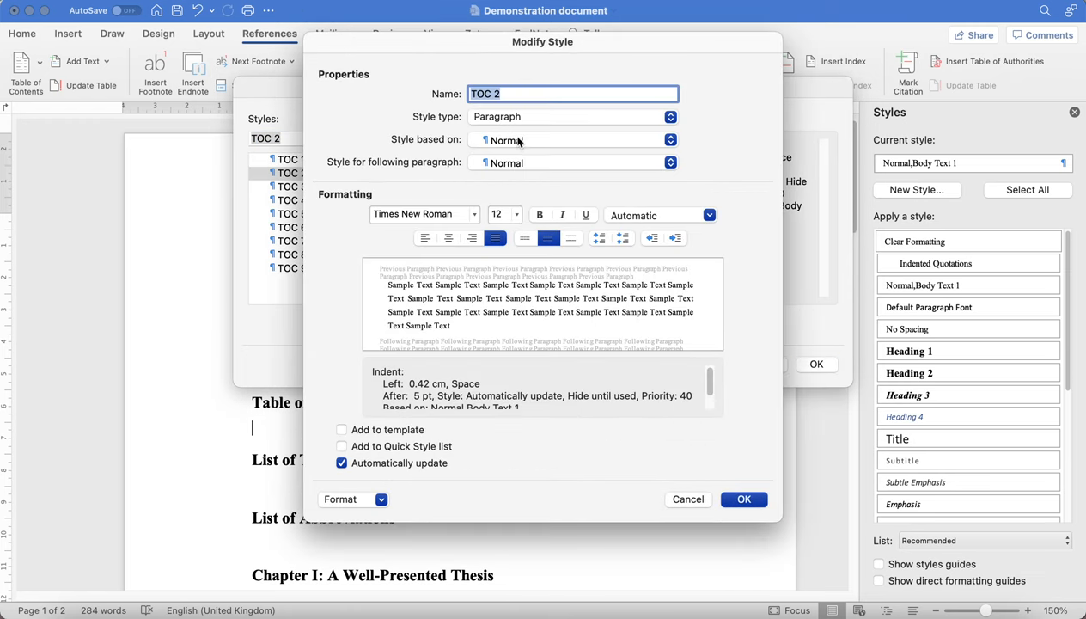
pyautogui.click(670, 140)
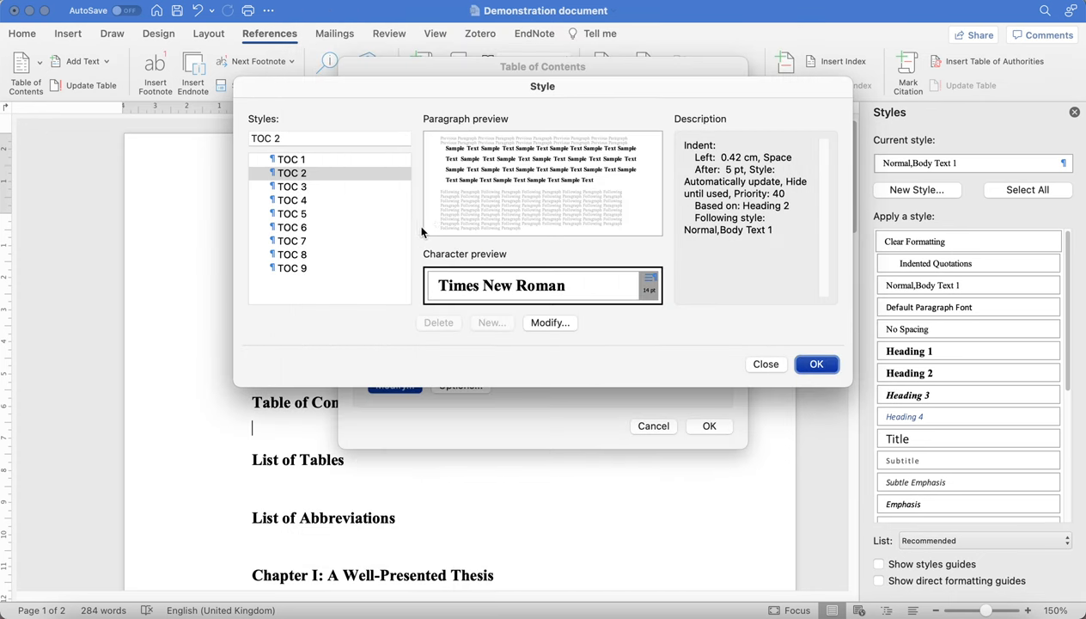
pyautogui.click(291, 186)
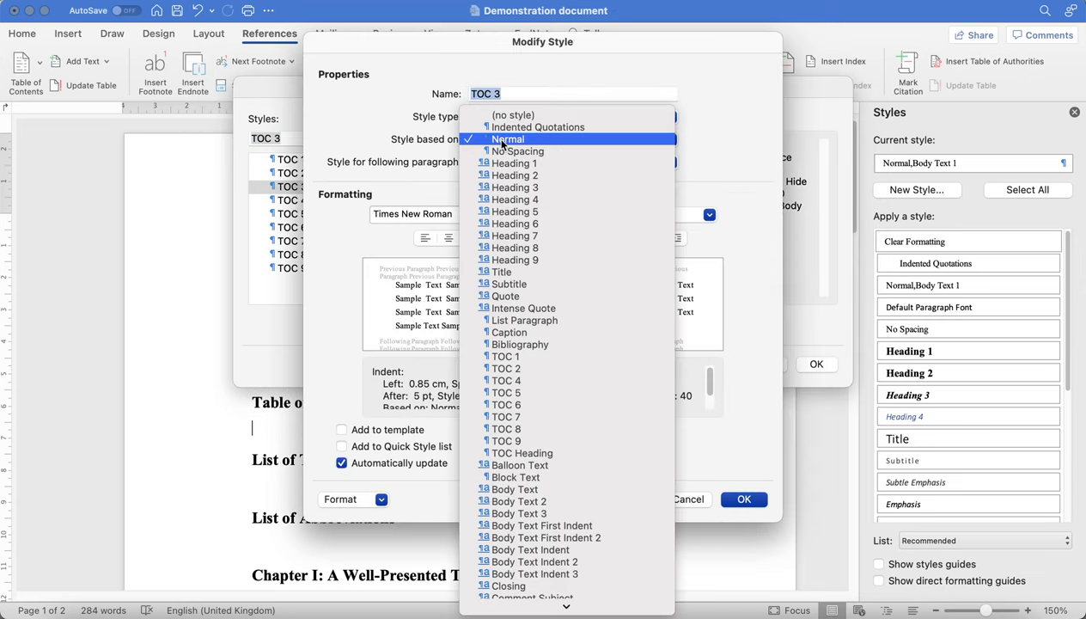
# - Base TOC 3 on Heading 3 (bold italic 13 pt) and close the Style dialog
pyautogui.click(515, 187)
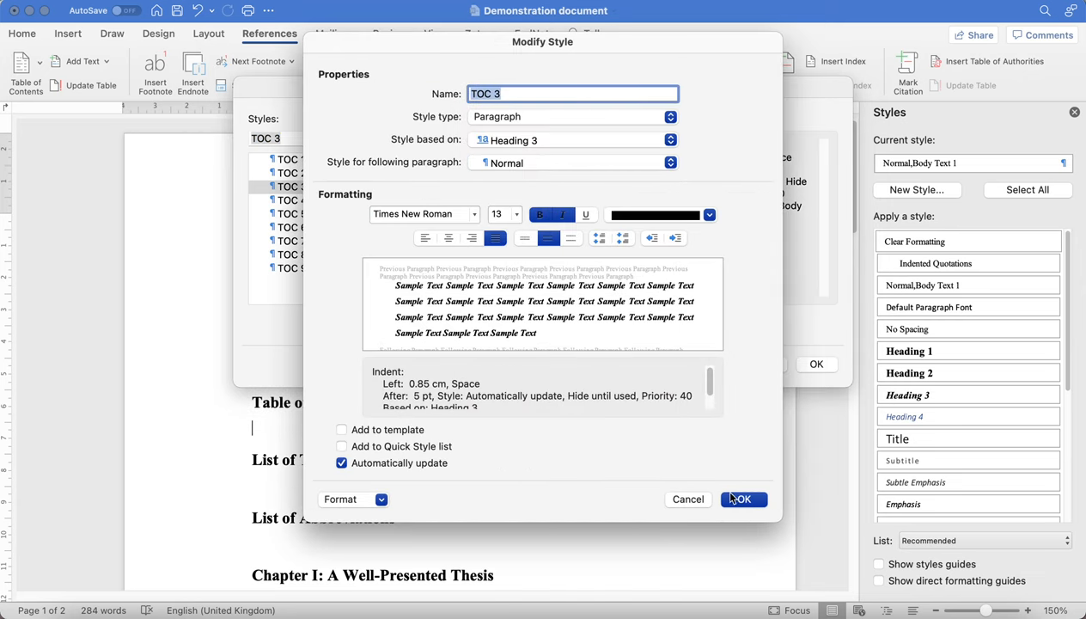
pyautogui.click(741, 498)
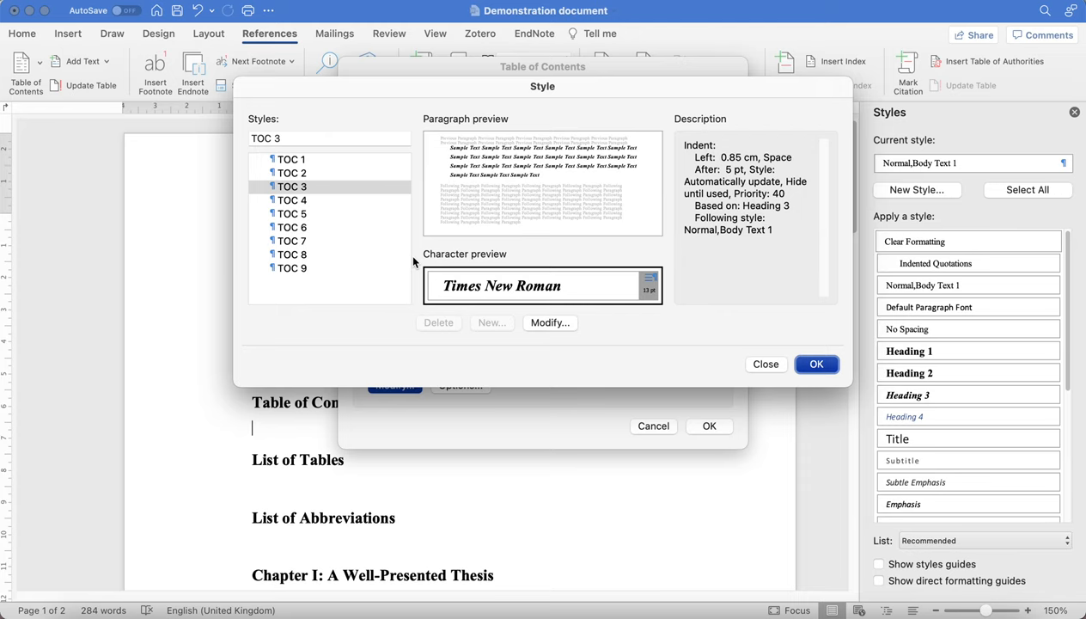
pyautogui.moveTo(324, 242)
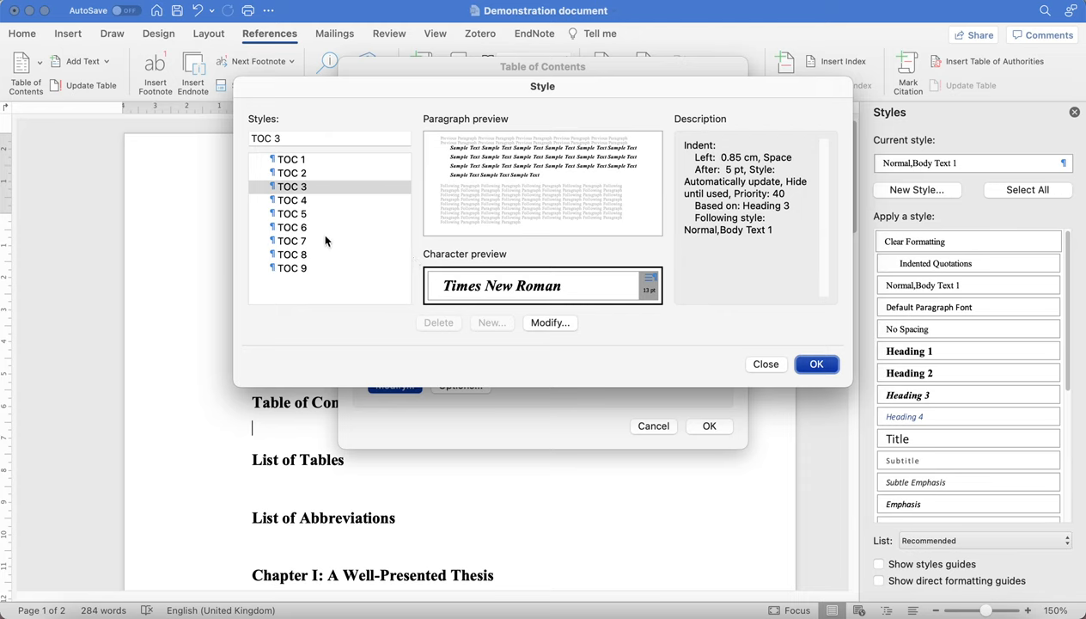
pyautogui.moveTo(325, 208)
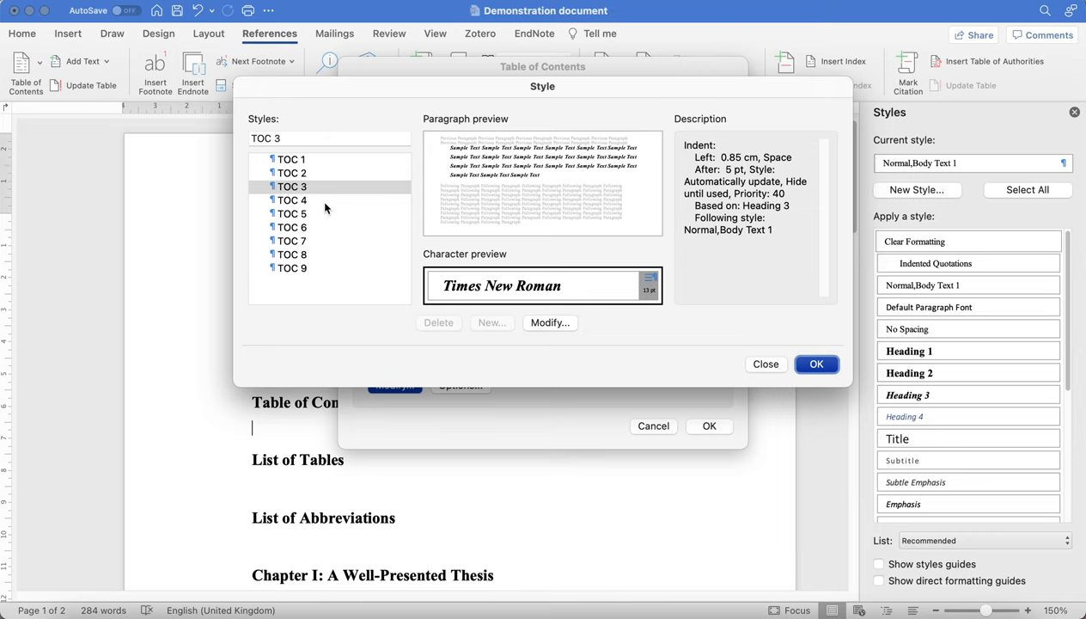
pyautogui.moveTo(339, 168)
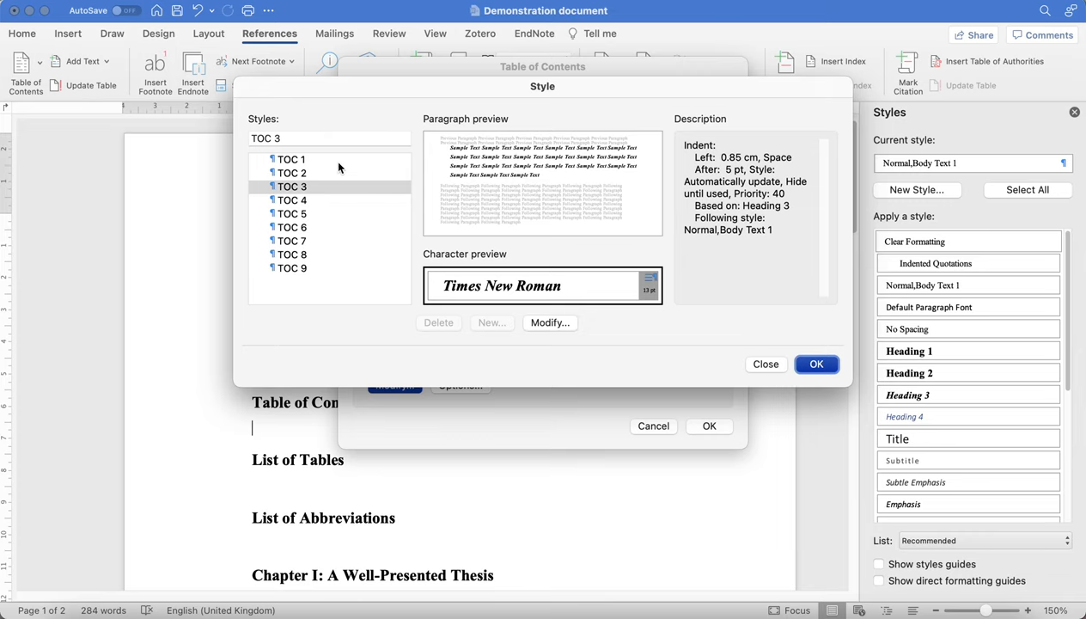
pyautogui.click(766, 363)
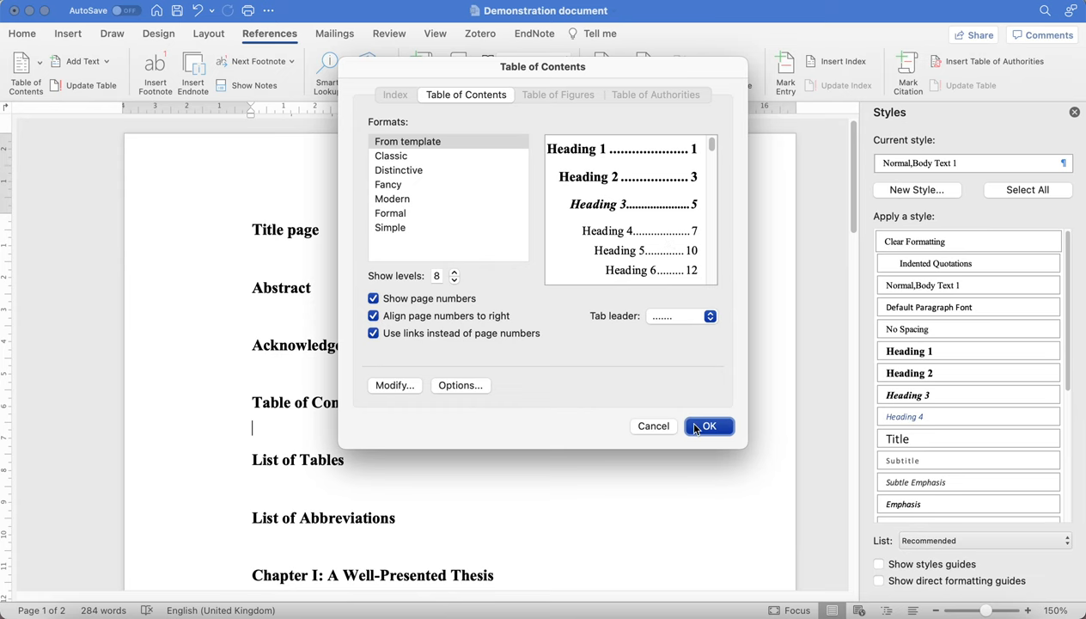
# - Insert the table of contents with dotted leaders and page numbers for all headings
pyautogui.click(709, 425)
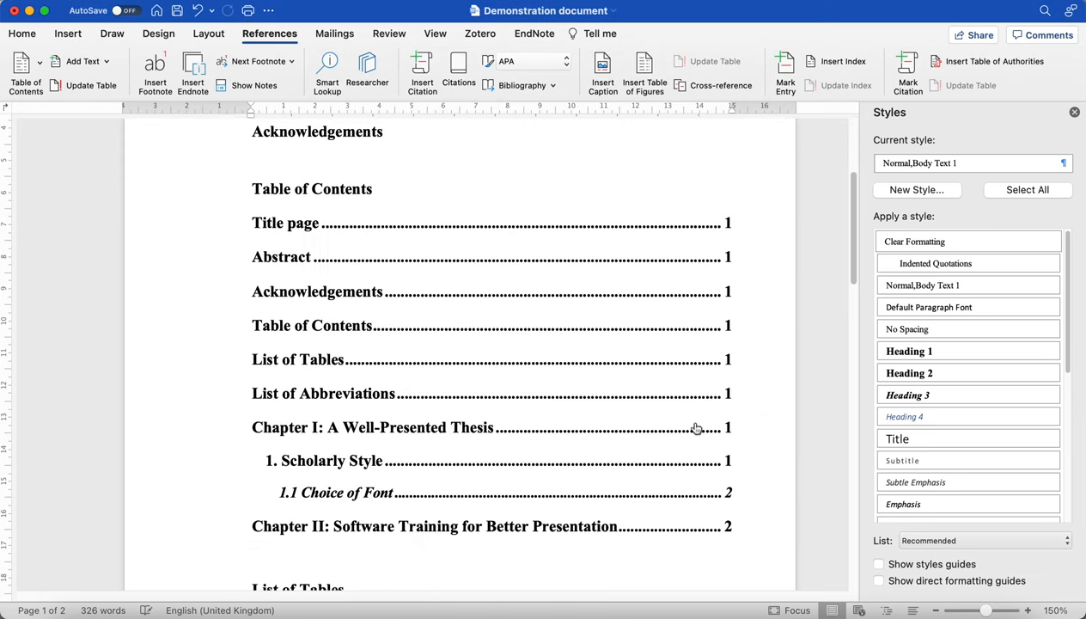
pyautogui.moveTo(286, 228)
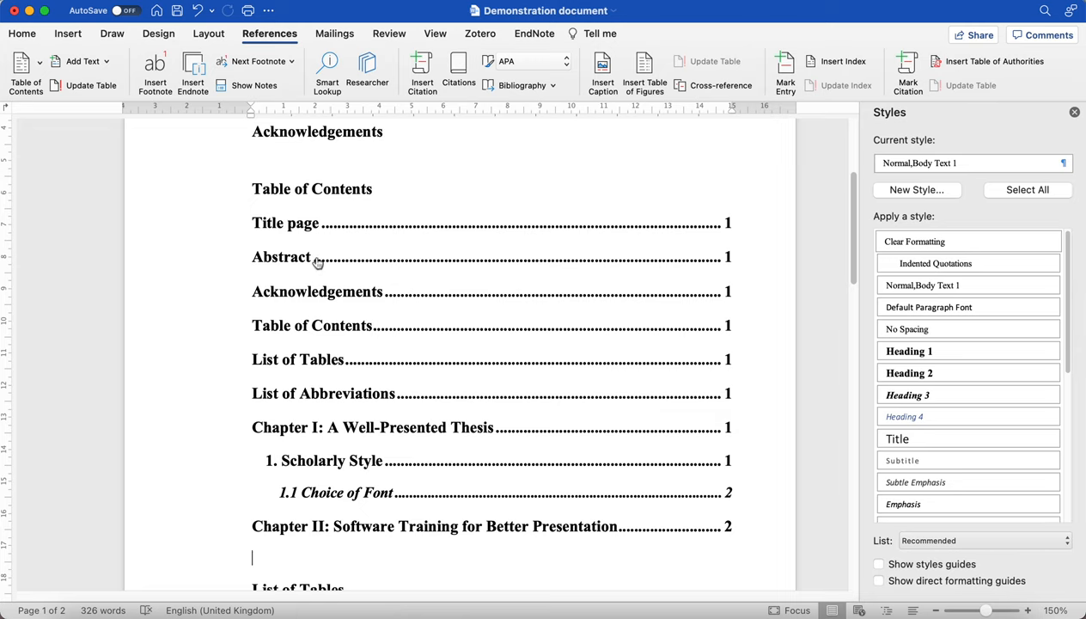
pyautogui.moveTo(371, 525)
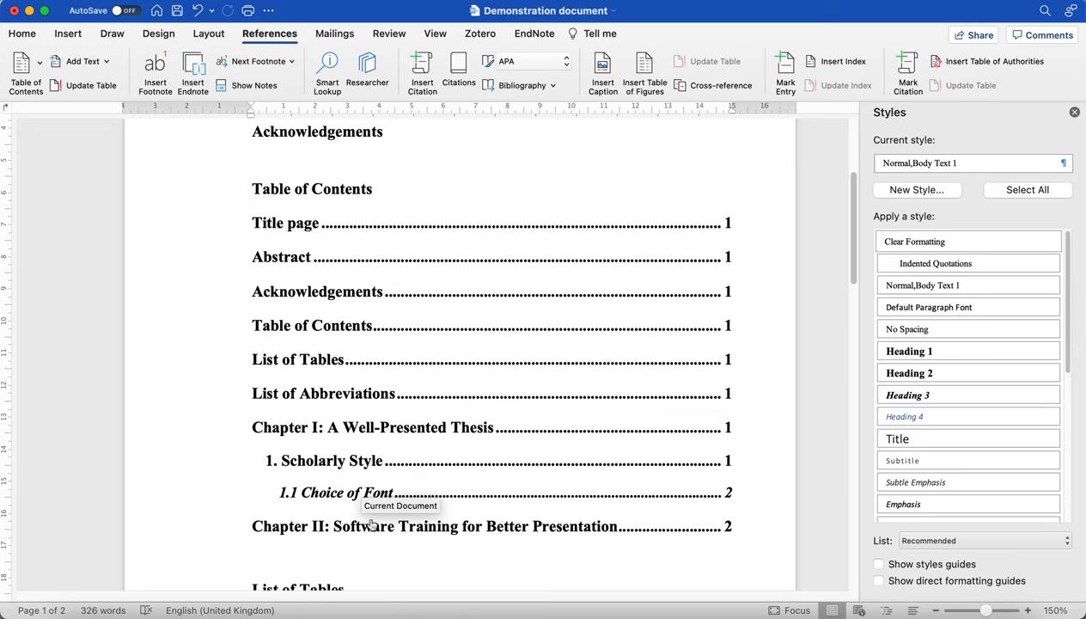
pyautogui.scroll(3)
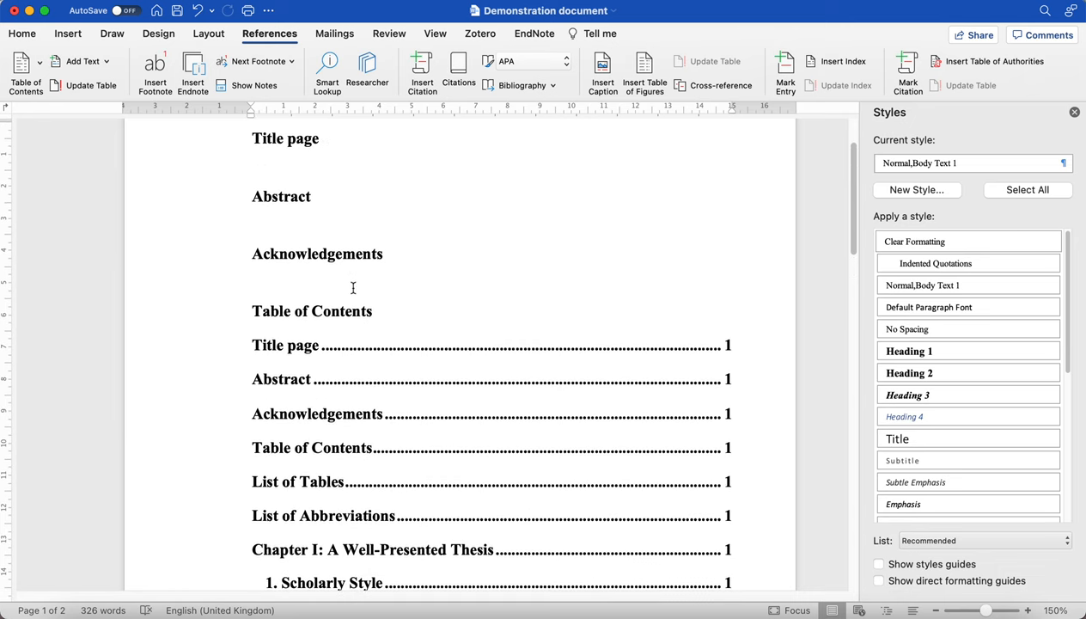
# - Insert a blank line before the 'Title page' entry below the Table of Contents heading
pyautogui.click(327, 311)
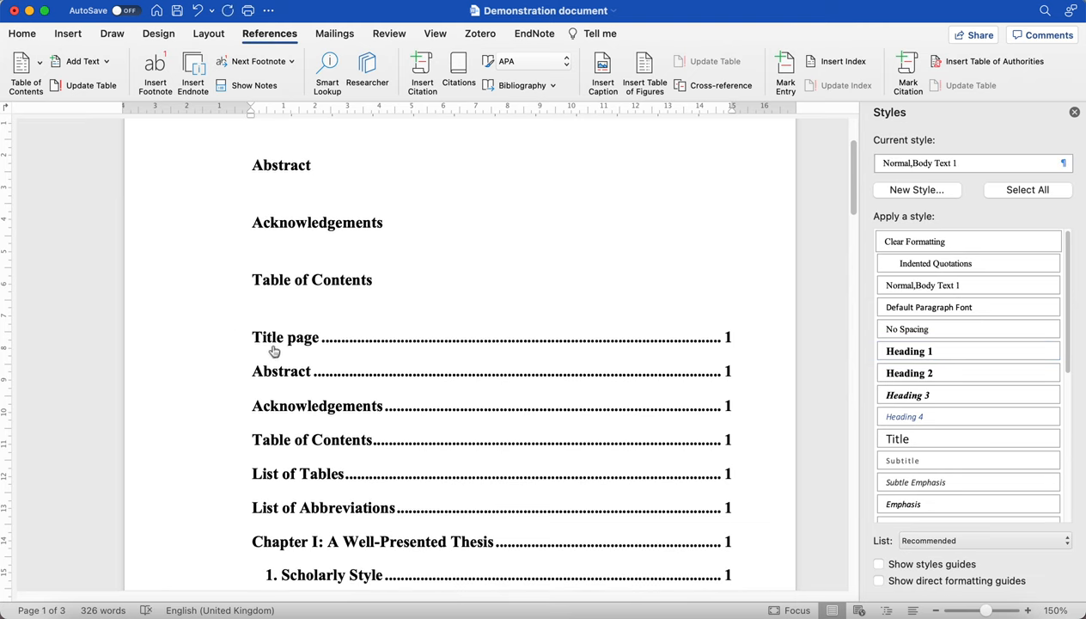
pyautogui.scroll(-3)
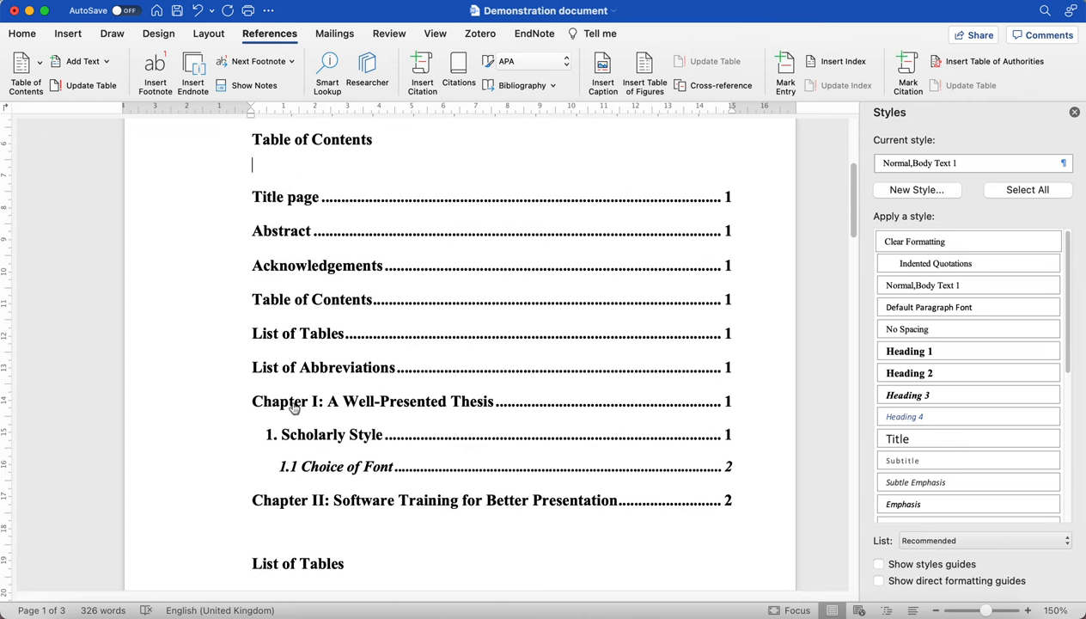